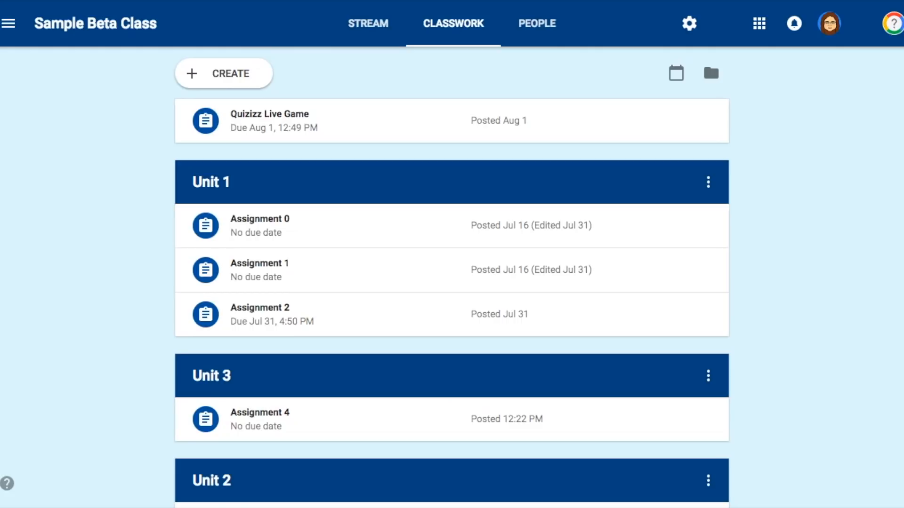
pyautogui.moveTo(238, 80)
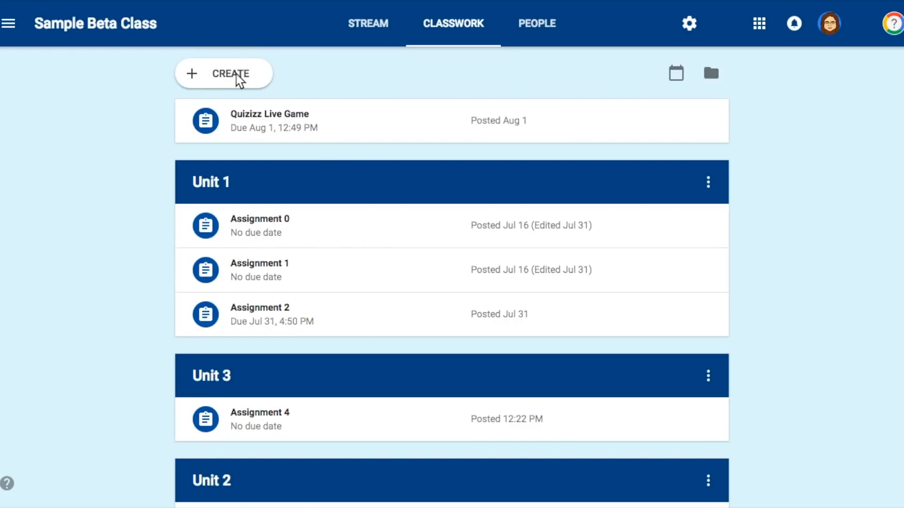
# - Add a topic named 'Unit 4' through the Create menu's Topic option
pyautogui.click(224, 74)
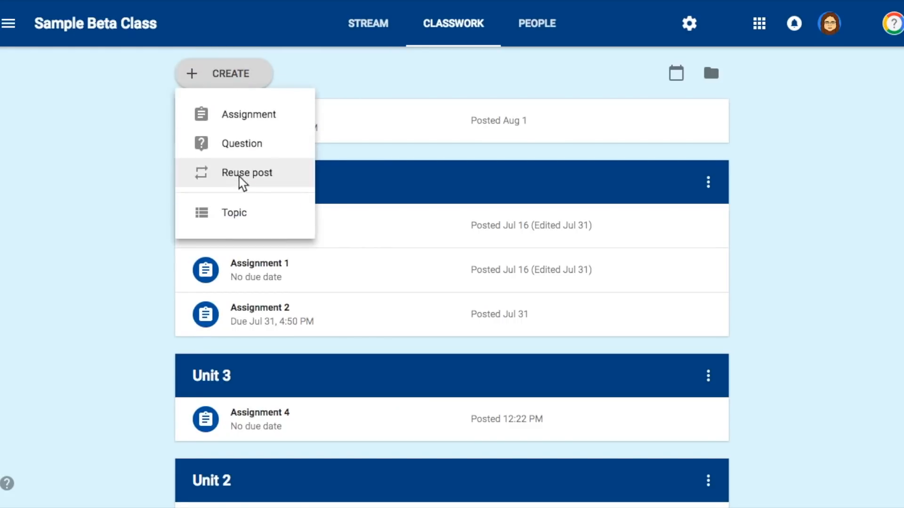
pyautogui.click(233, 213)
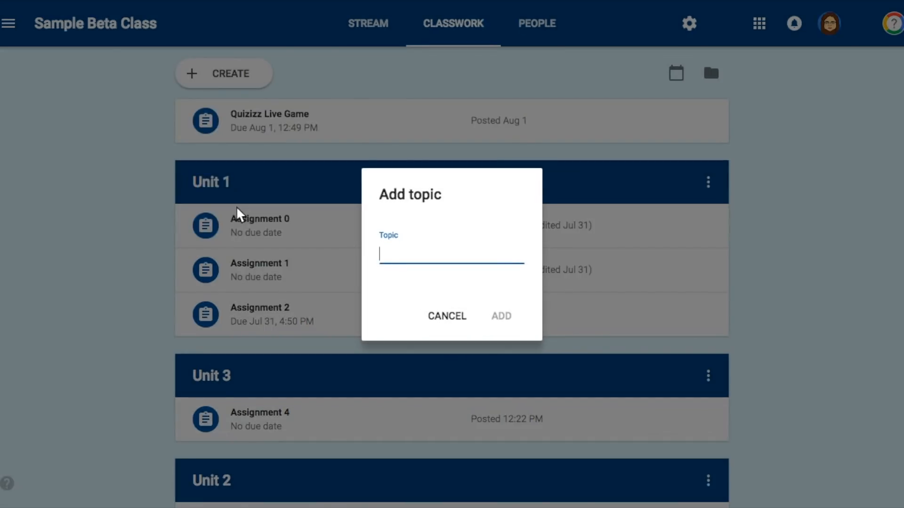
pyautogui.write('Unit 4')
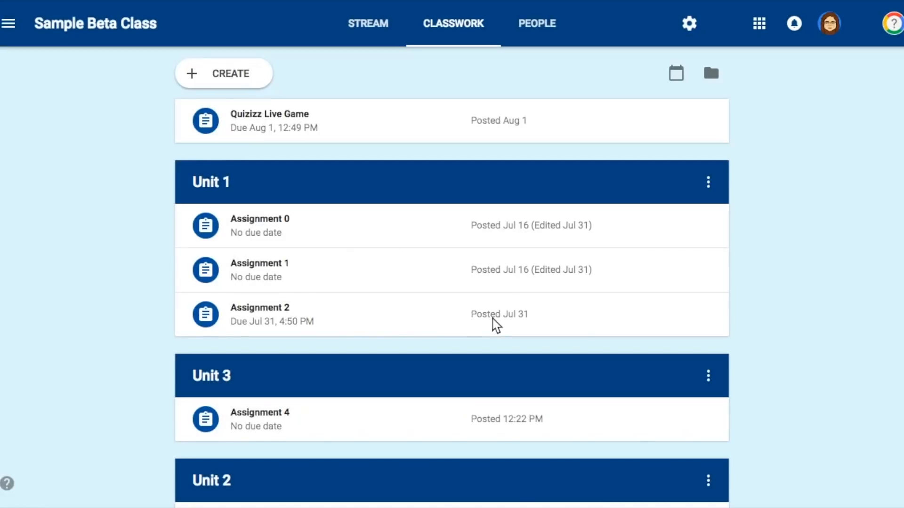
# - Move the Unit 2 topic above Unit 3 using its options menu
pyautogui.scroll(-3)
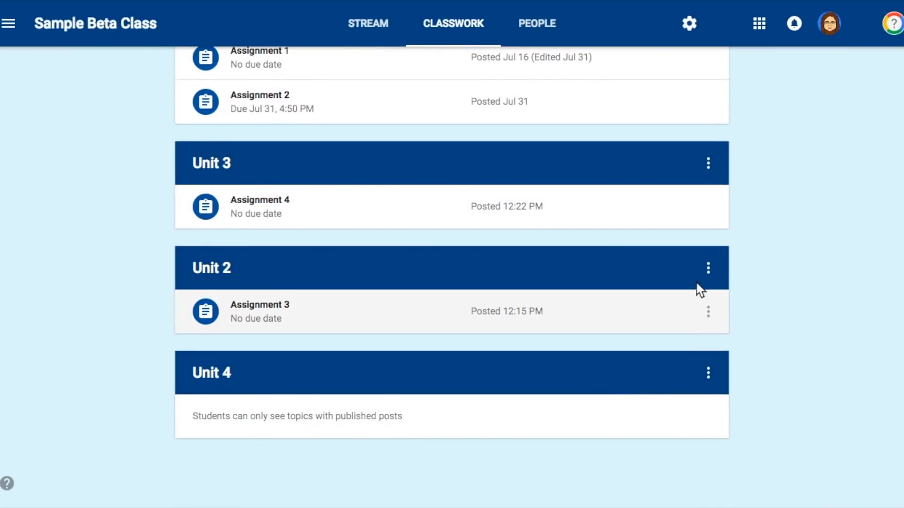
pyautogui.click(708, 268)
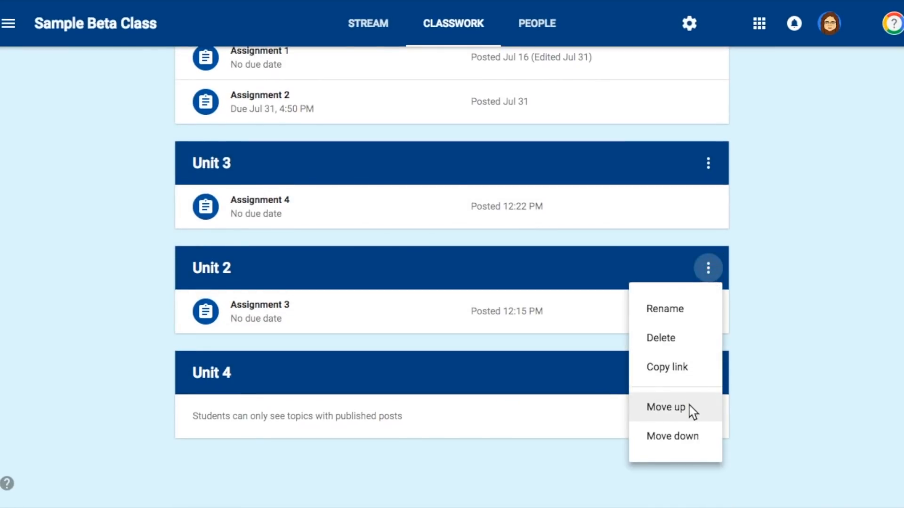
pyautogui.click(665, 406)
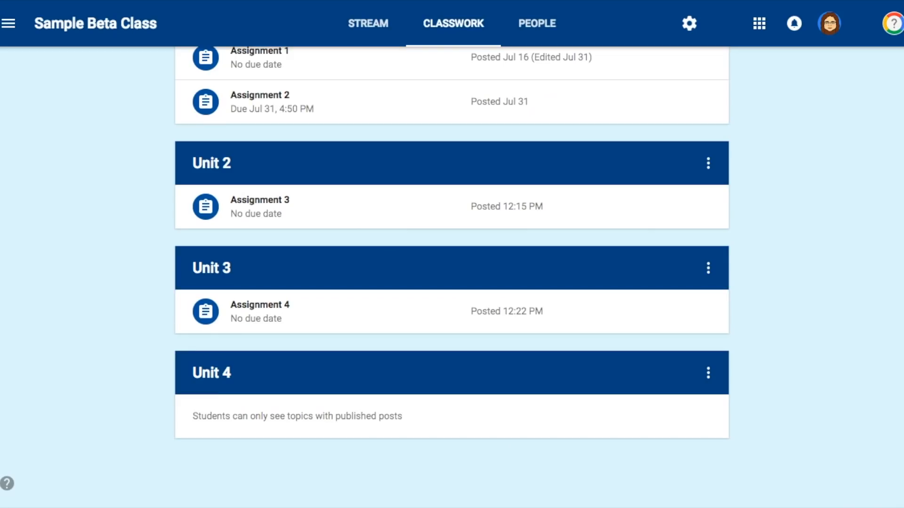
pyautogui.moveTo(735, 39)
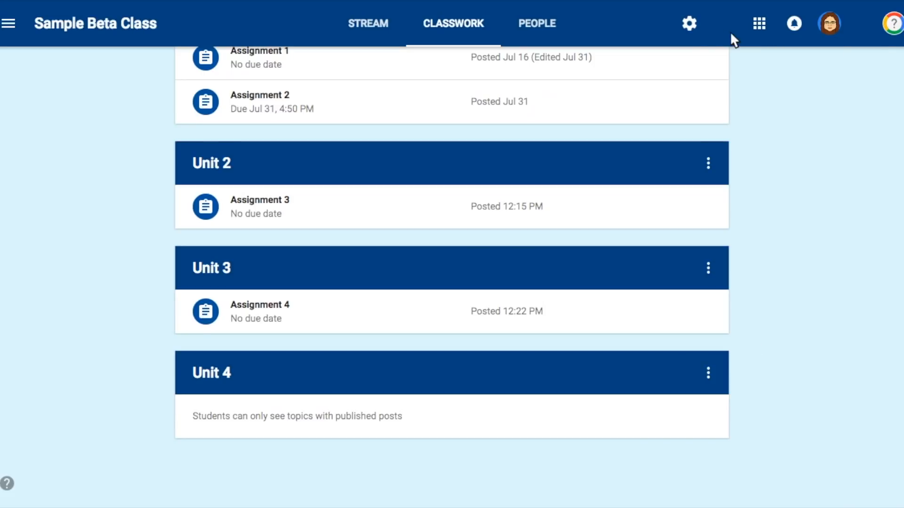
pyautogui.moveTo(689, 24)
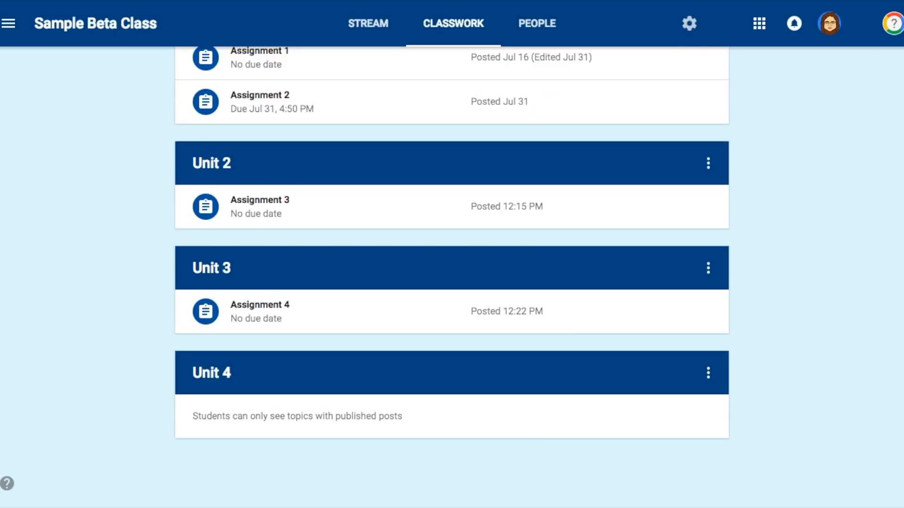
pyautogui.click(689, 23)
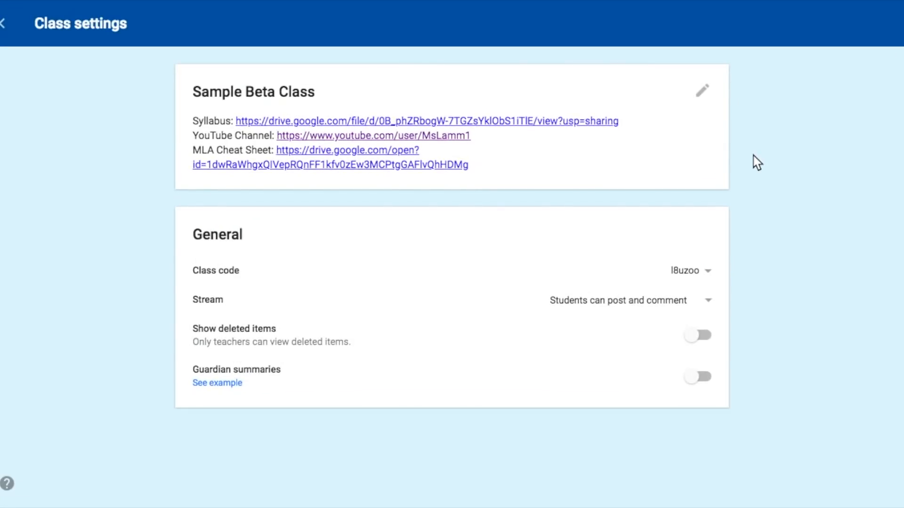
pyautogui.click(689, 270)
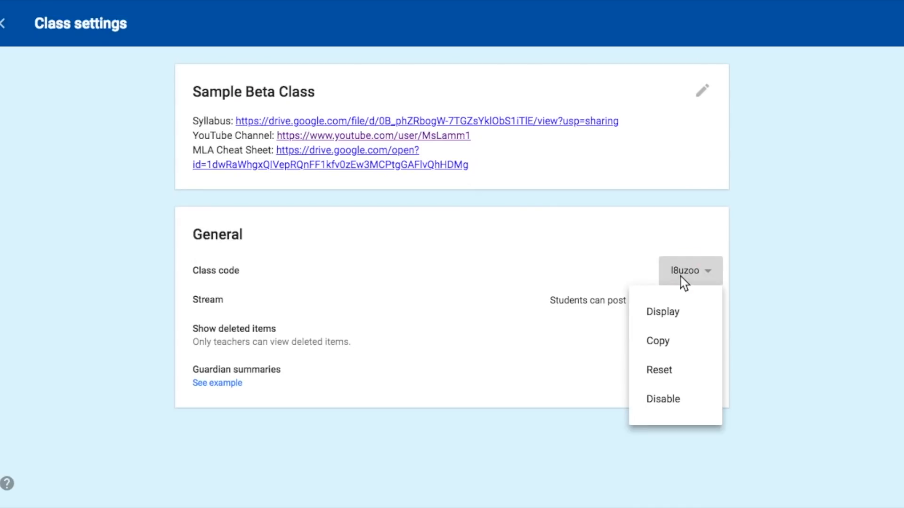
pyautogui.moveTo(674, 311)
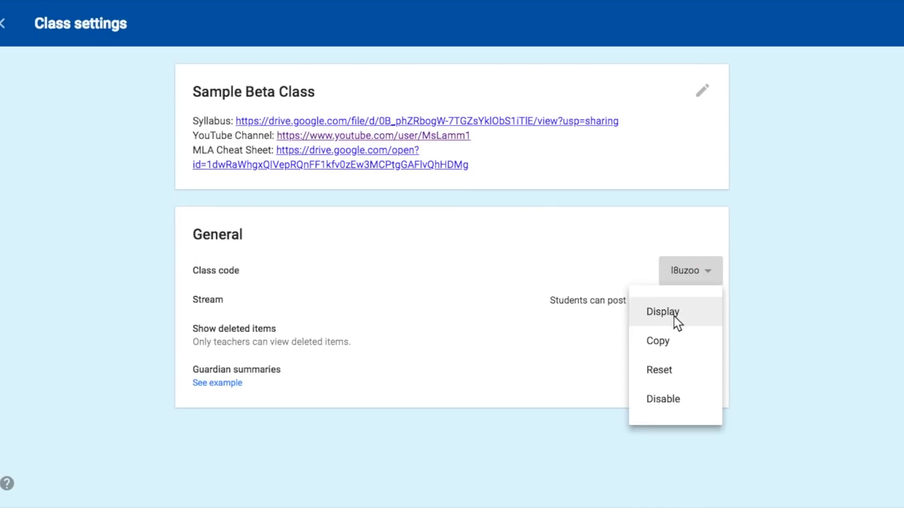
pyautogui.click(662, 311)
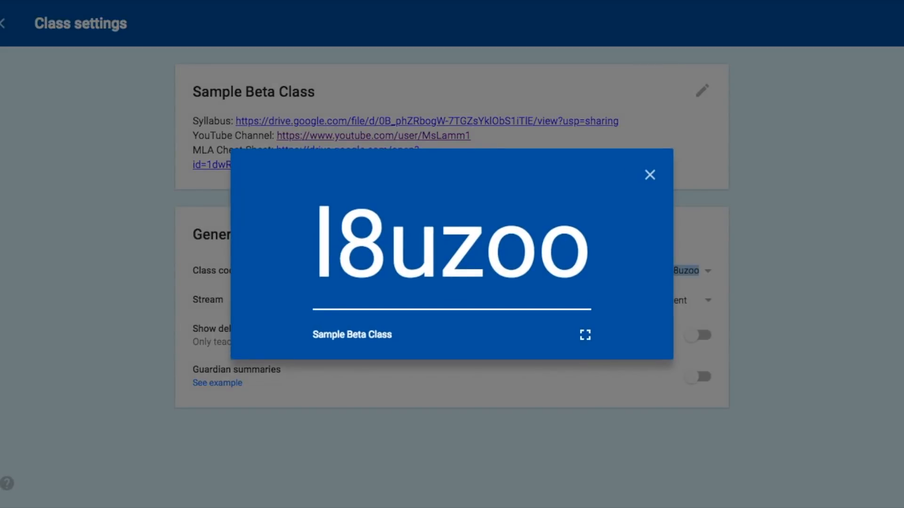
pyautogui.click(649, 175)
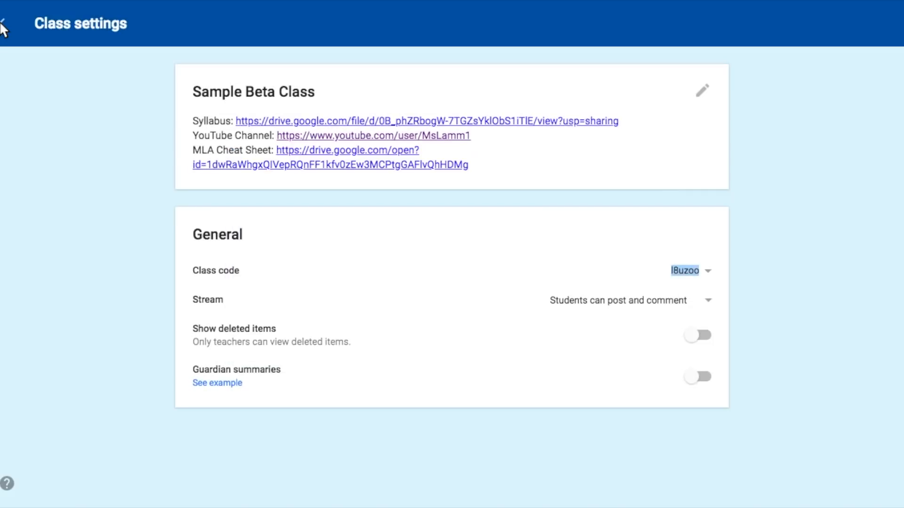
pyautogui.click(7, 24)
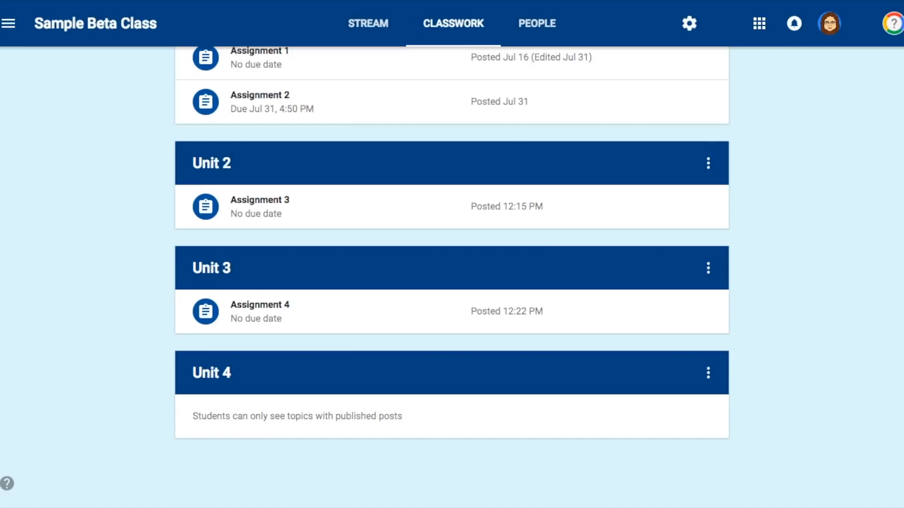
pyautogui.click(9, 23)
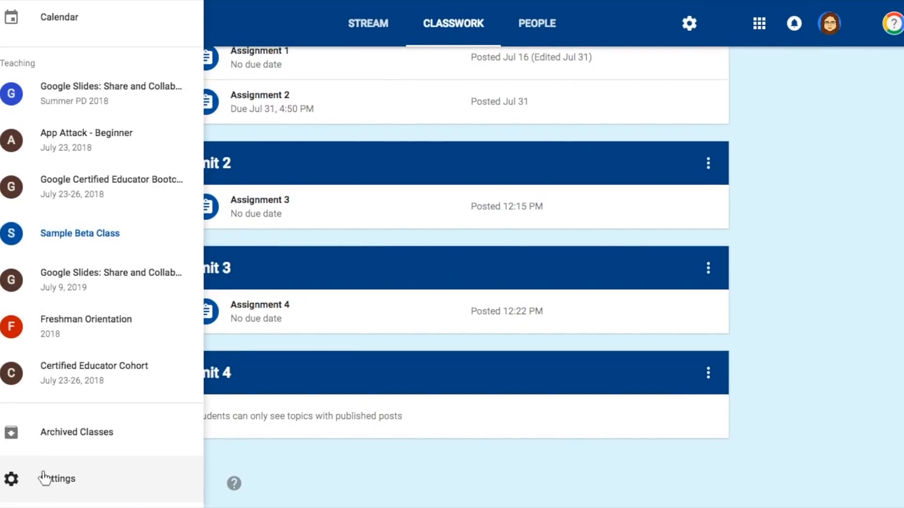
pyautogui.click(56, 479)
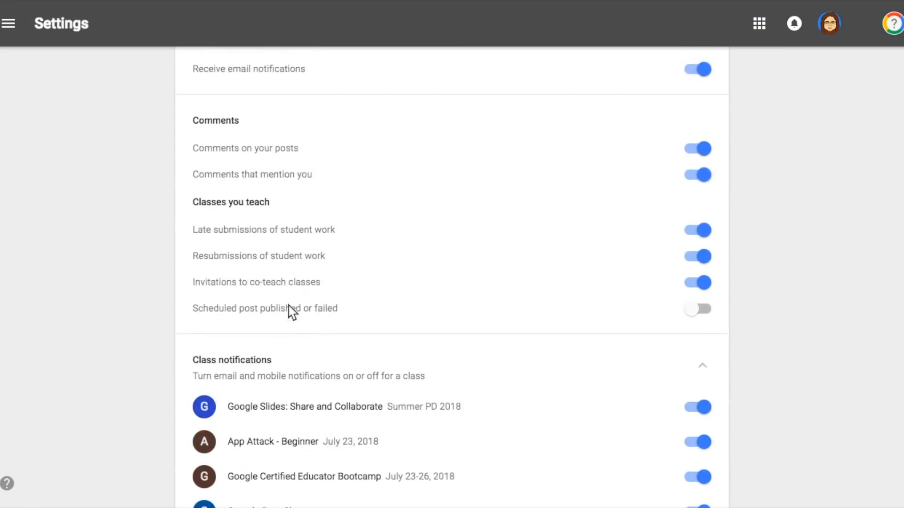
pyautogui.scroll(-3)
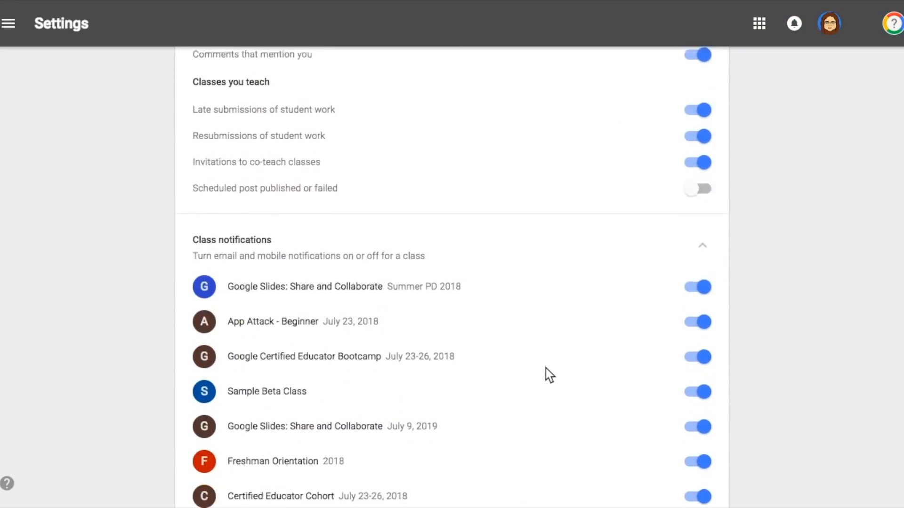
pyautogui.scroll(3)
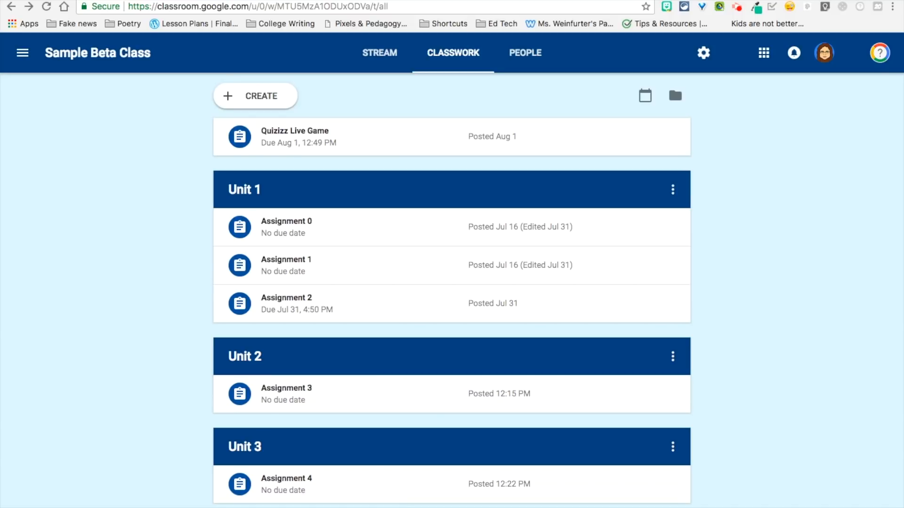
pyautogui.moveTo(328, 267)
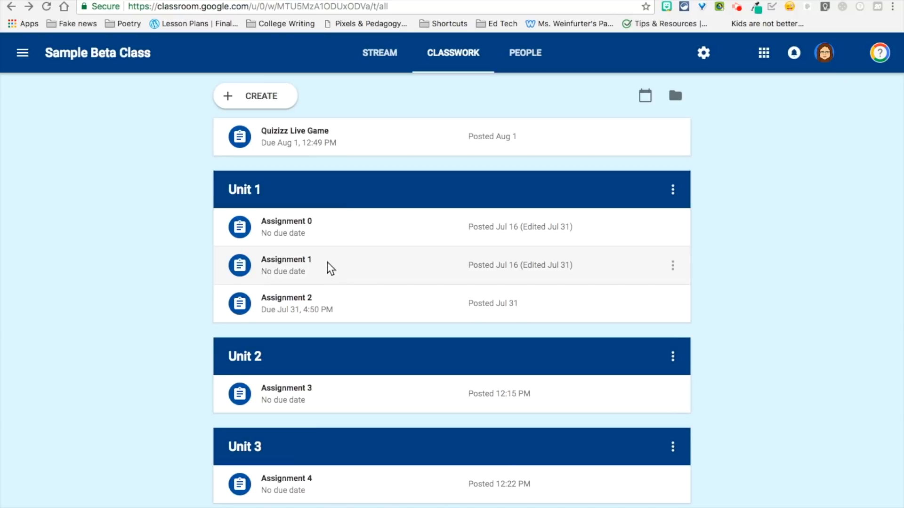
# - Open Assignment 1's student work and Friendly Guide's submitted document for grading
pyautogui.click(287, 265)
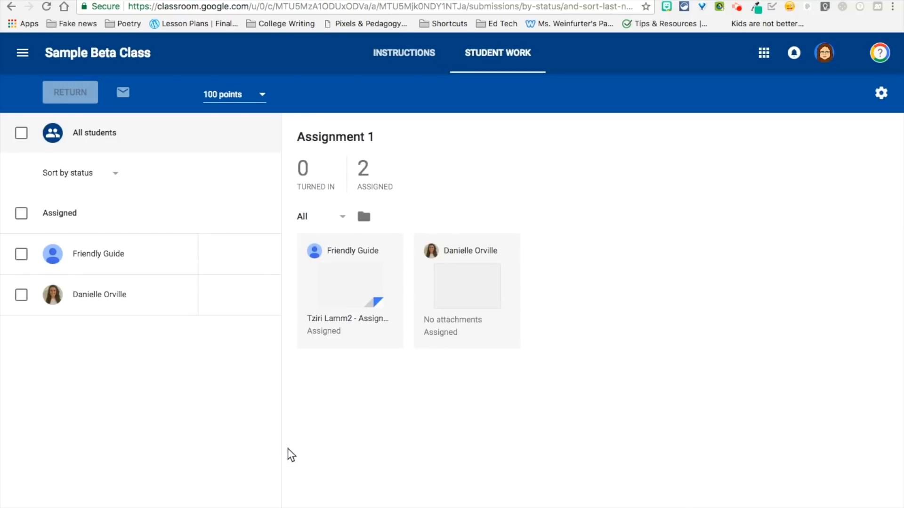
pyautogui.click(349, 283)
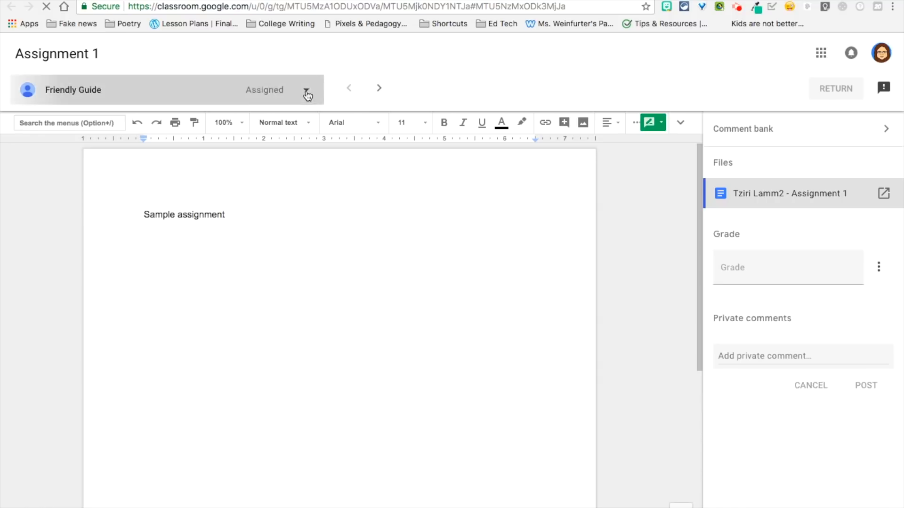
pyautogui.moveTo(380, 88)
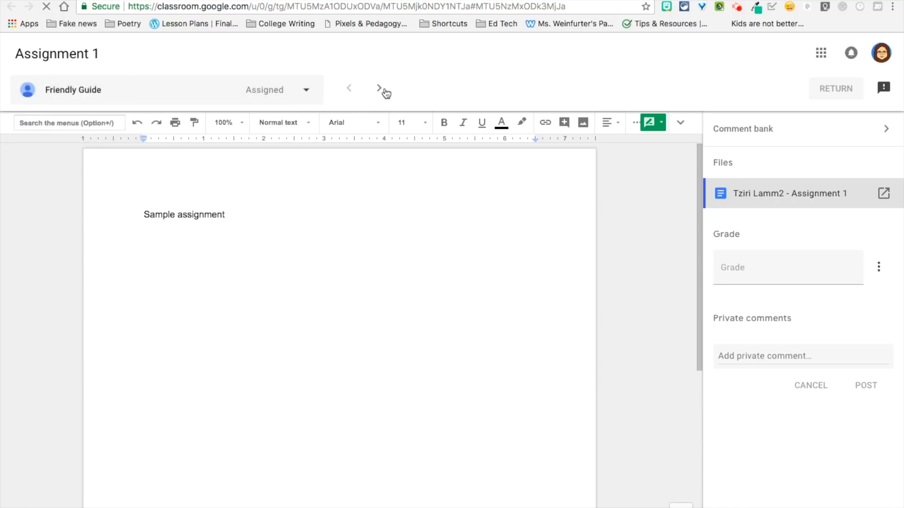
pyautogui.moveTo(665, 69)
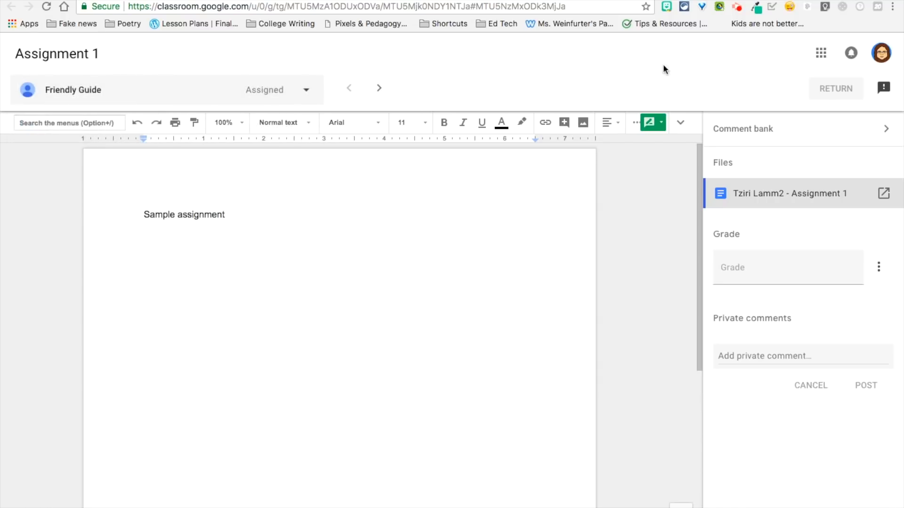
pyautogui.moveTo(659, 166)
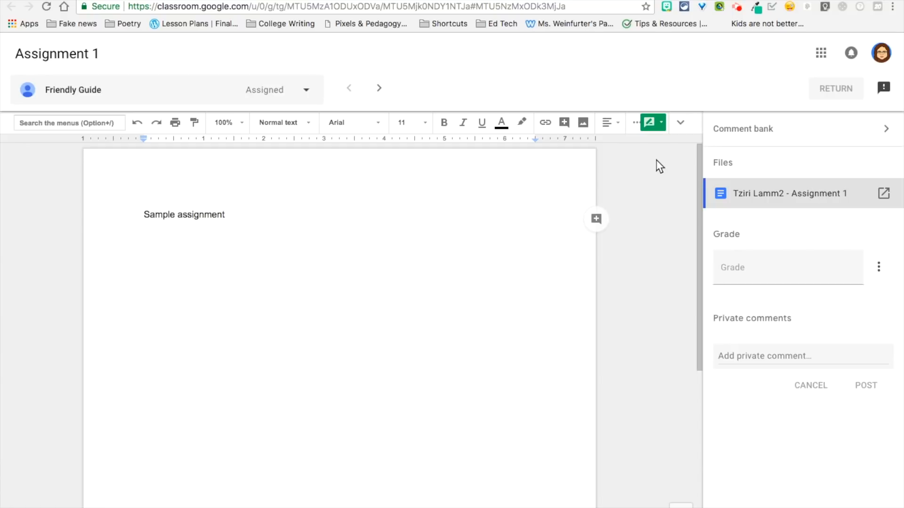
# - Post the private comment "I'm so happy to see your work." on Friendly Guide's submission
pyautogui.click(786, 266)
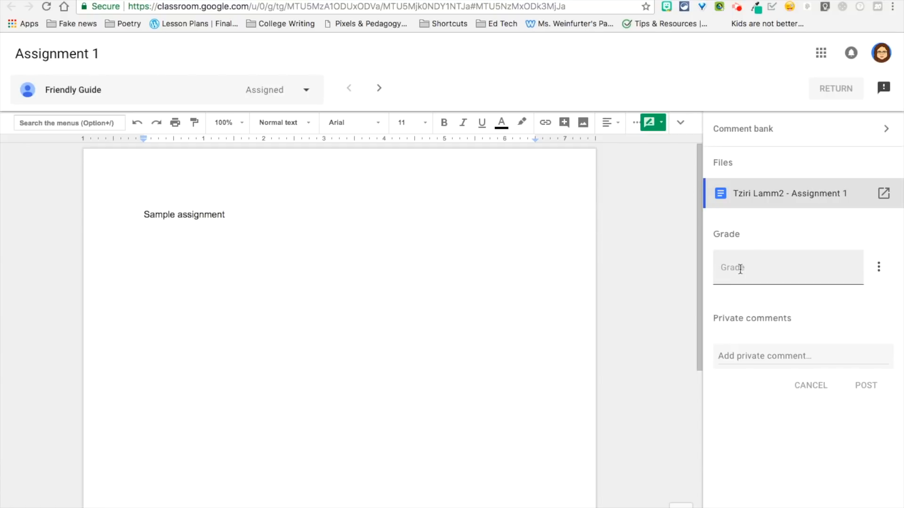
pyautogui.click(784, 267)
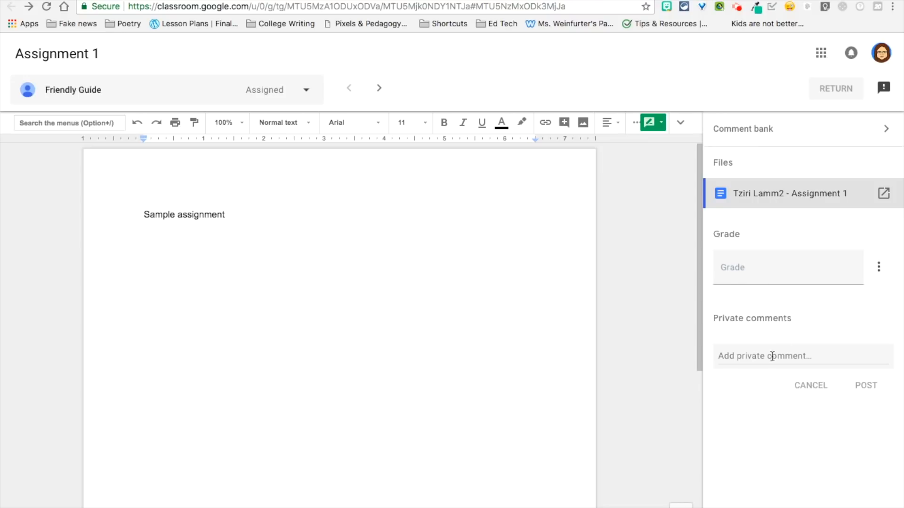
pyautogui.write("I'm so")
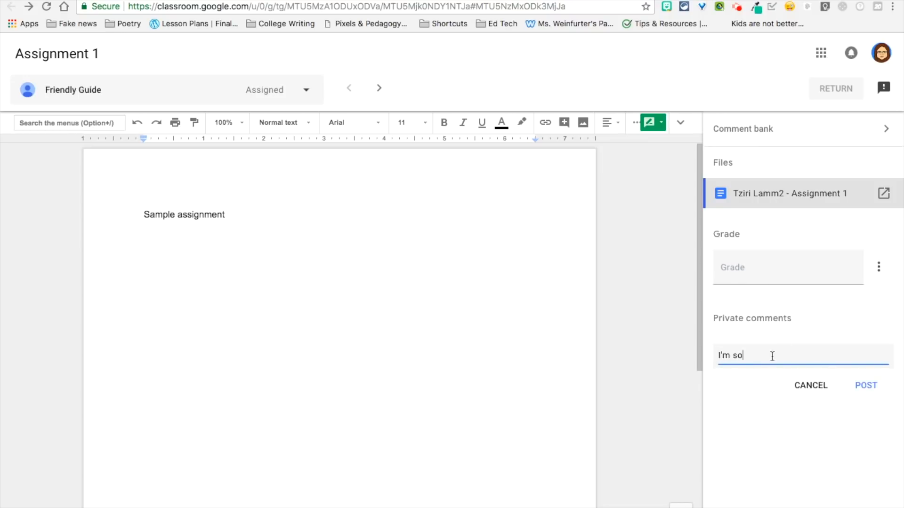
pyautogui.write('happy')
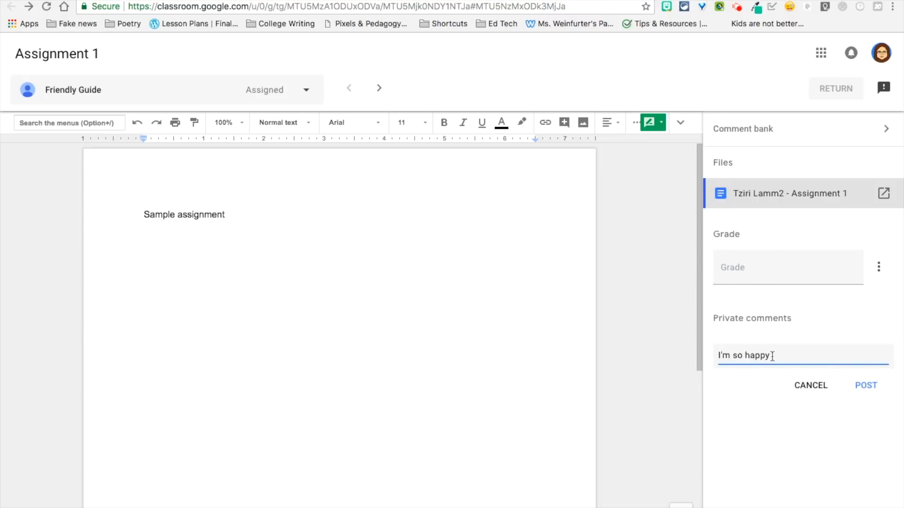
pyautogui.write('to see your')
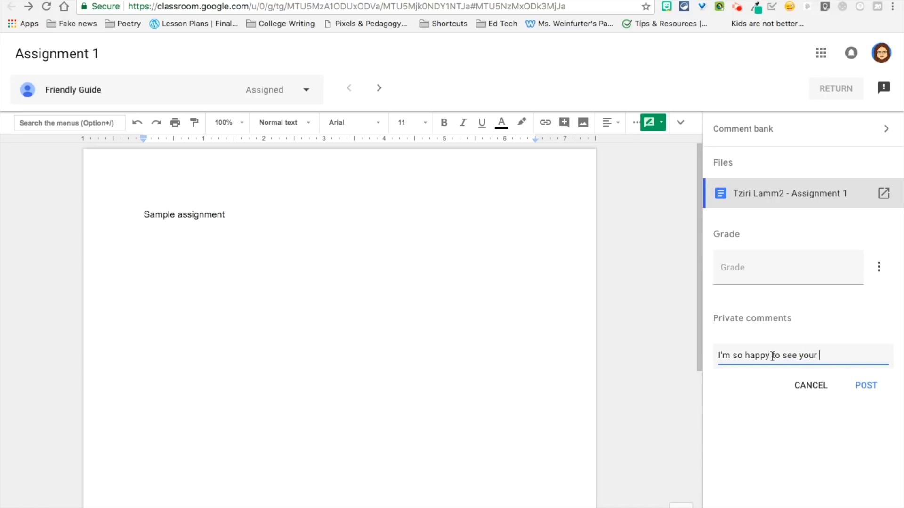
pyautogui.click(865, 385)
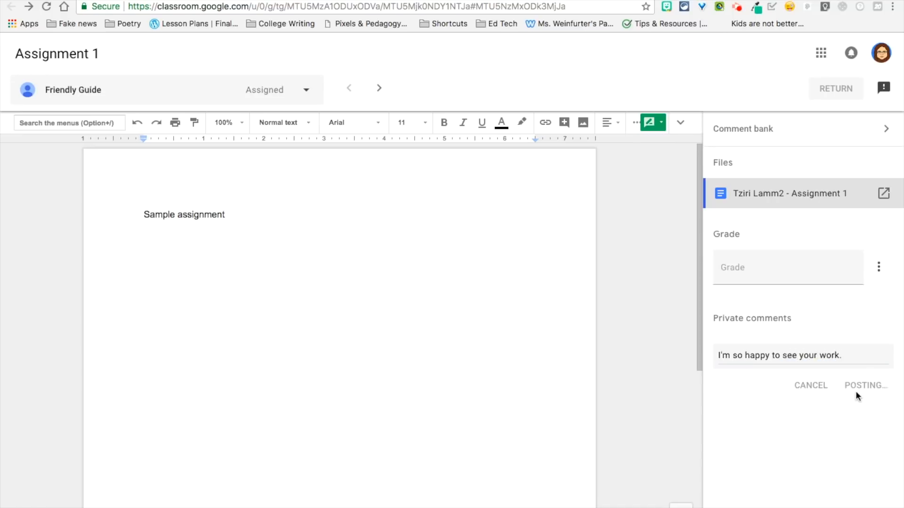
pyautogui.click(865, 385)
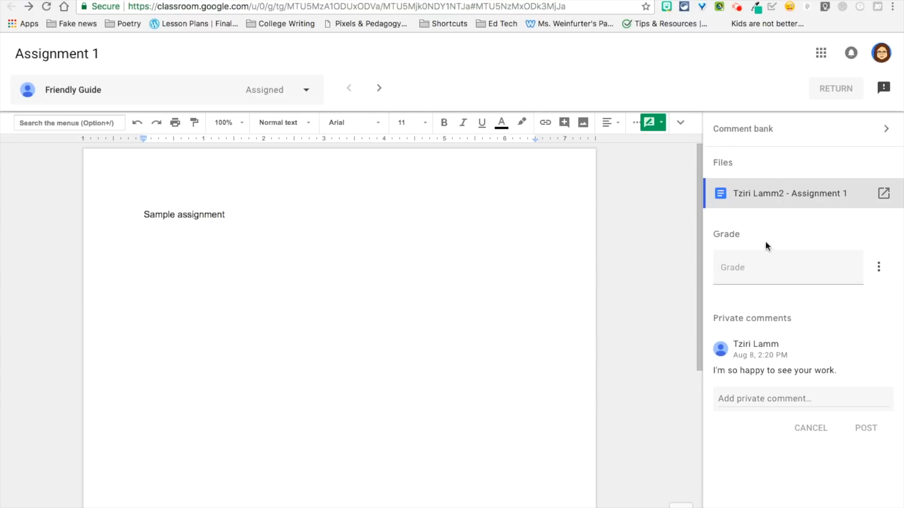
pyautogui.moveTo(773, 137)
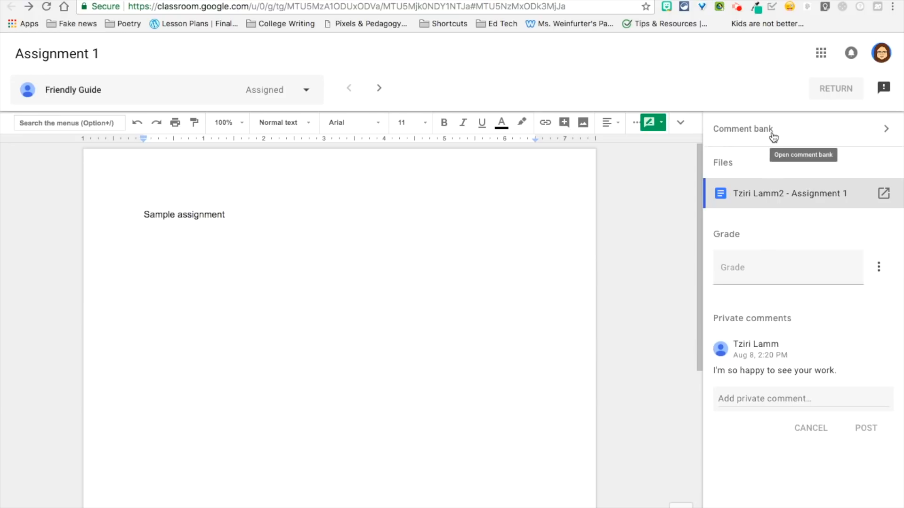
# - Show the comment bank's saved feedback comments in the grading sidebar
pyautogui.click(886, 128)
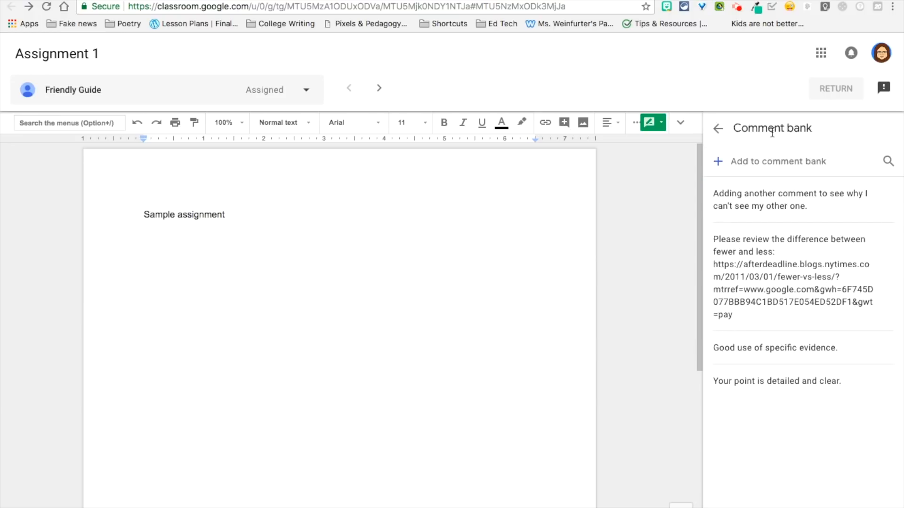
pyautogui.moveTo(801, 161)
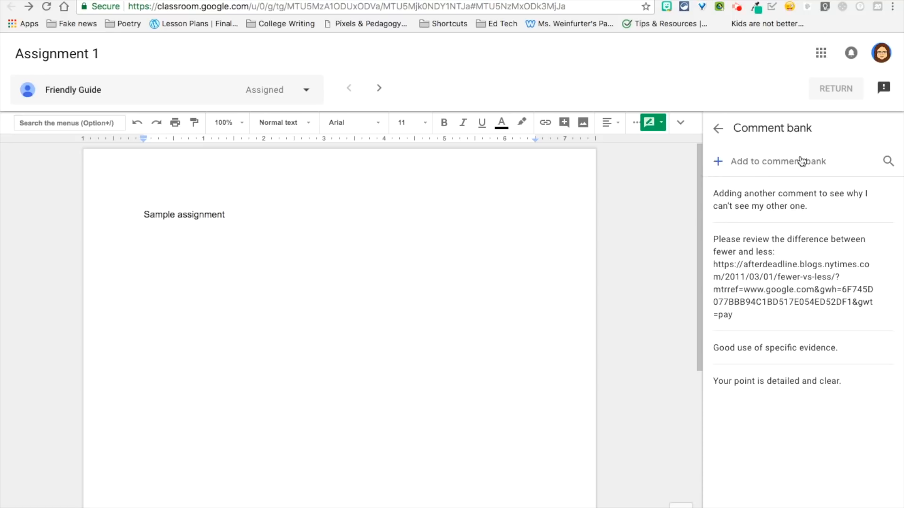
pyautogui.moveTo(888, 164)
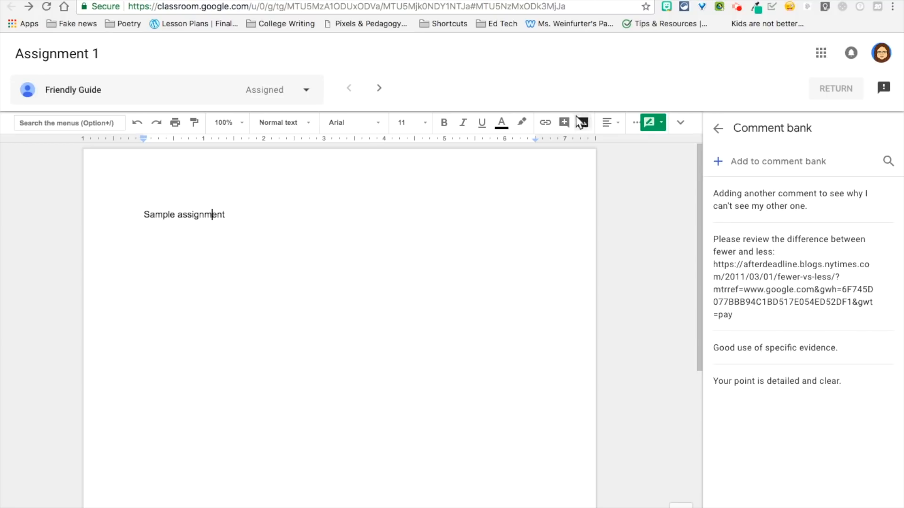
# - Type # in a comment on 'assignment' to see comment-bank suggestions, then return to Classwork
pyautogui.click(564, 123)
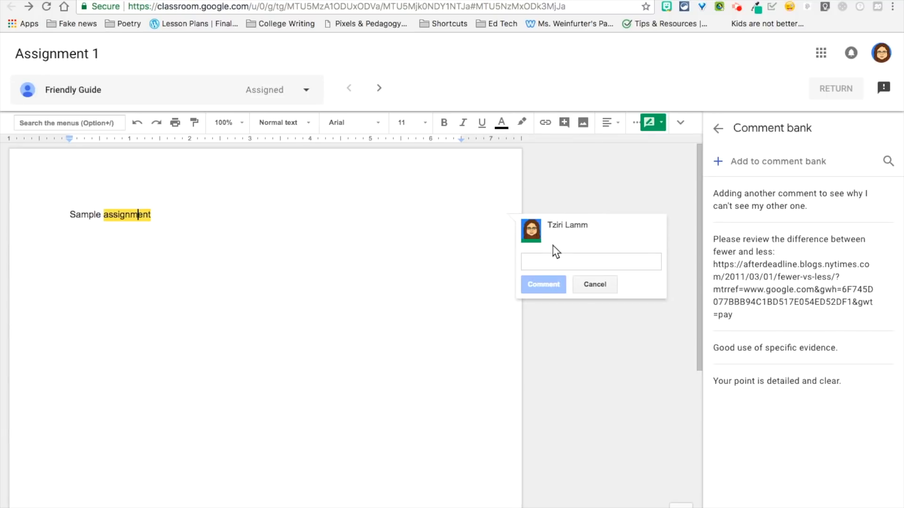
pyautogui.write('#')
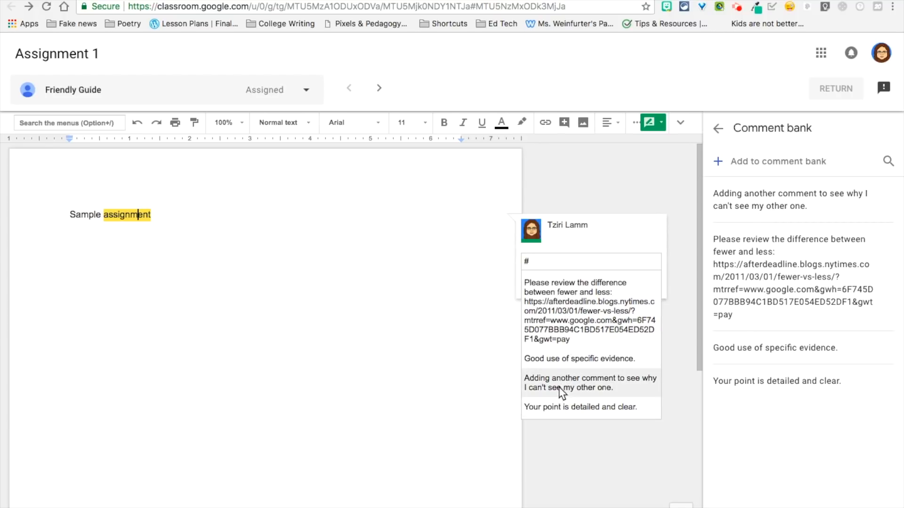
pyautogui.moveTo(562, 310)
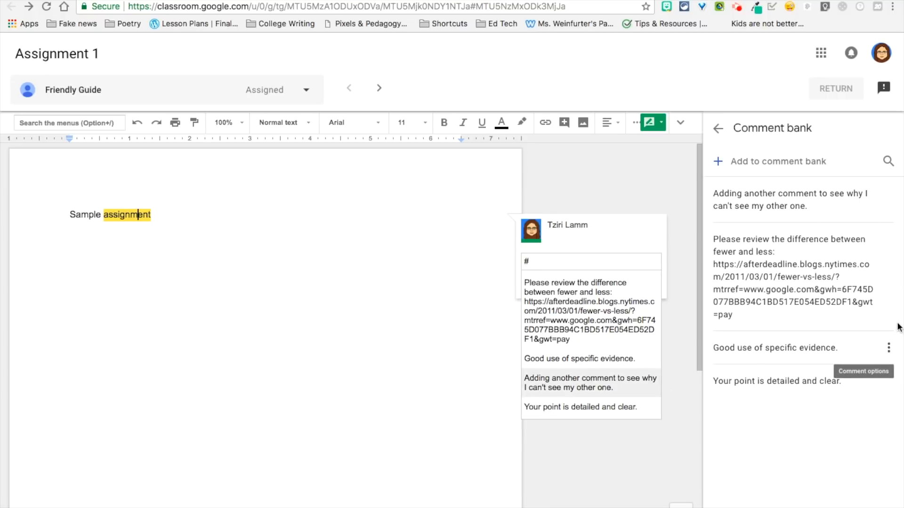
pyautogui.moveTo(888, 198)
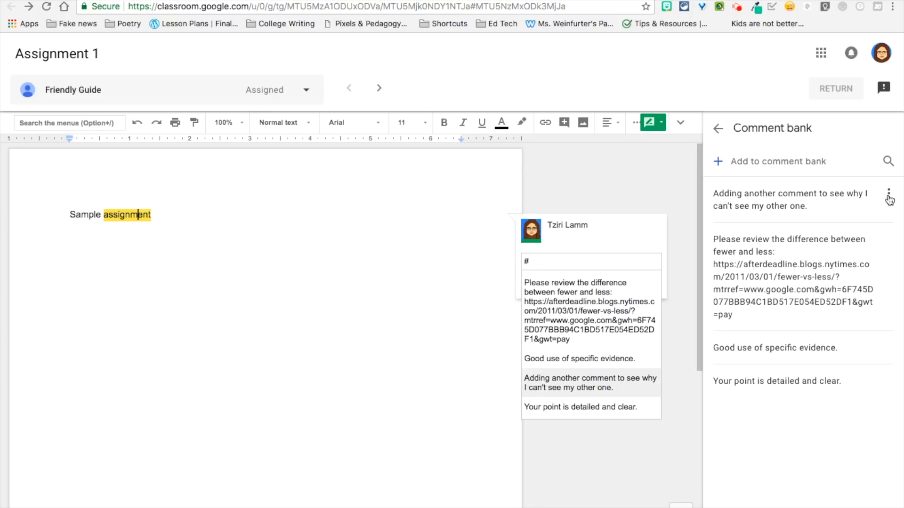
pyautogui.moveTo(842, 202)
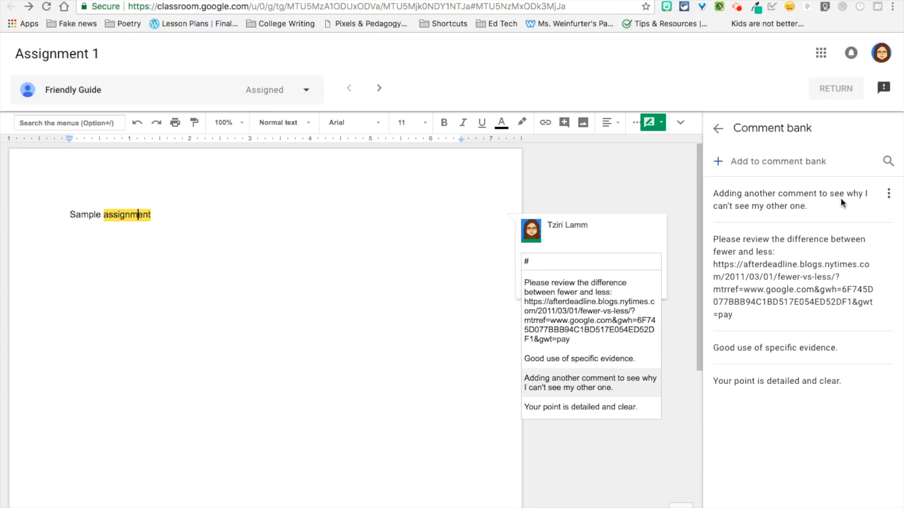
pyautogui.click(789, 199)
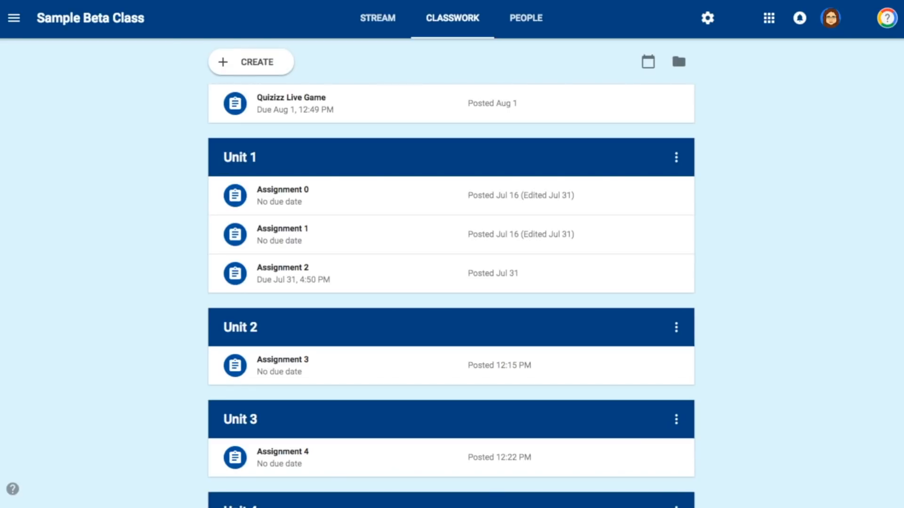
pyautogui.moveTo(869, 469)
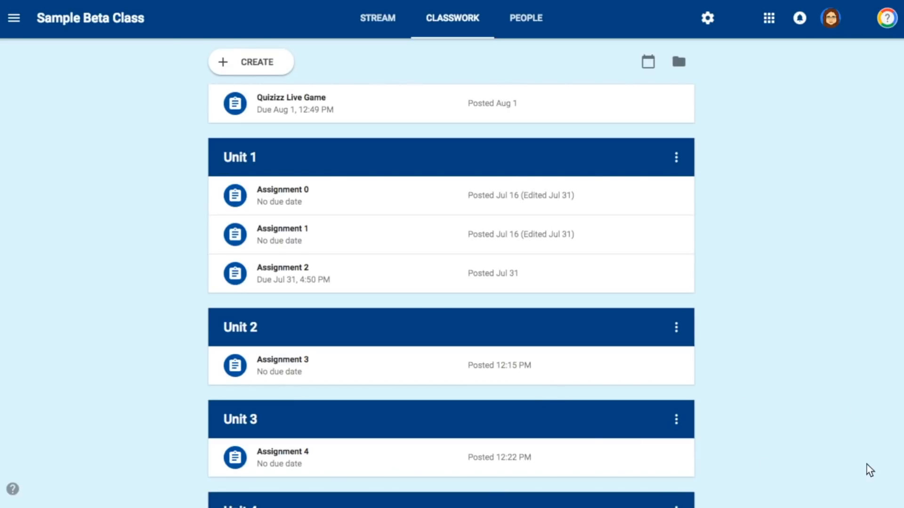
pyautogui.moveTo(271, 66)
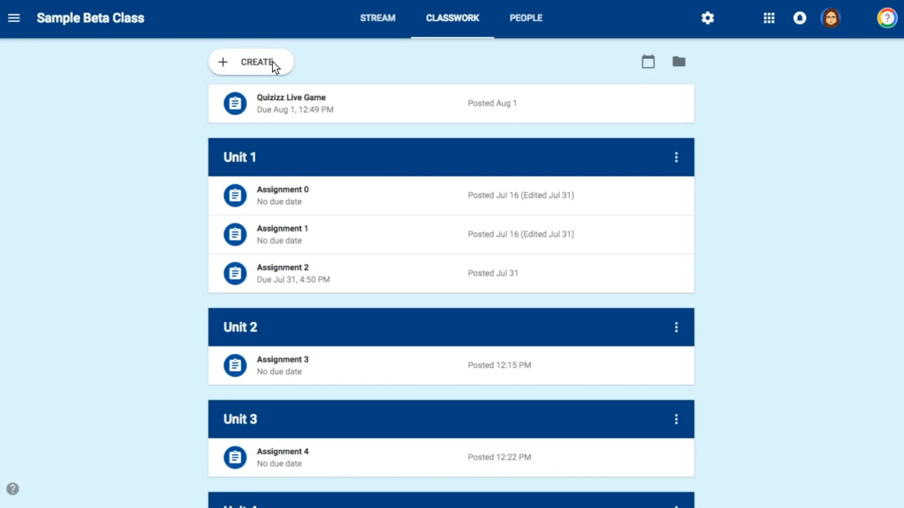
pyautogui.moveTo(276, 66)
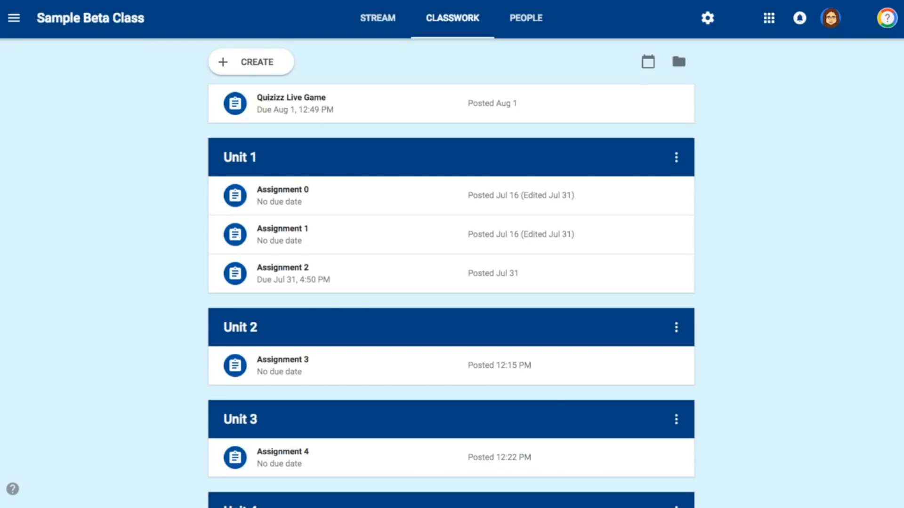
pyautogui.click(251, 62)
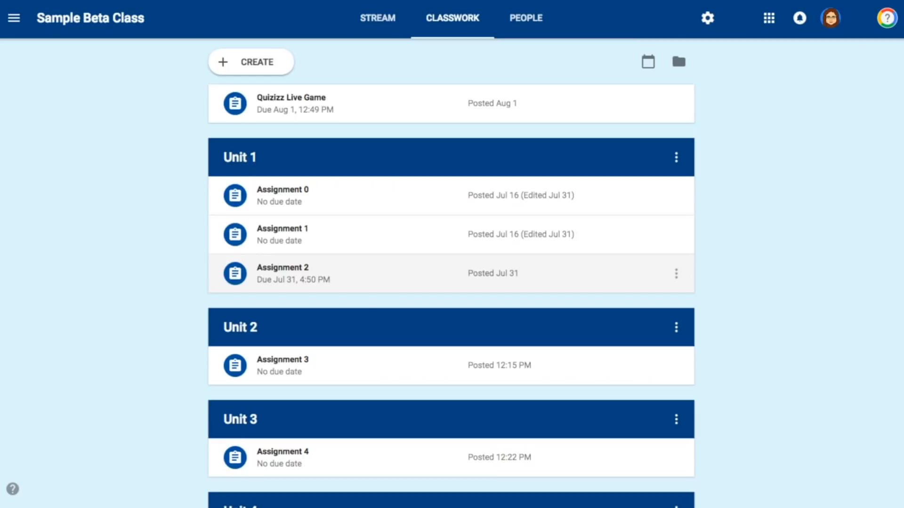
pyautogui.moveTo(343, 178)
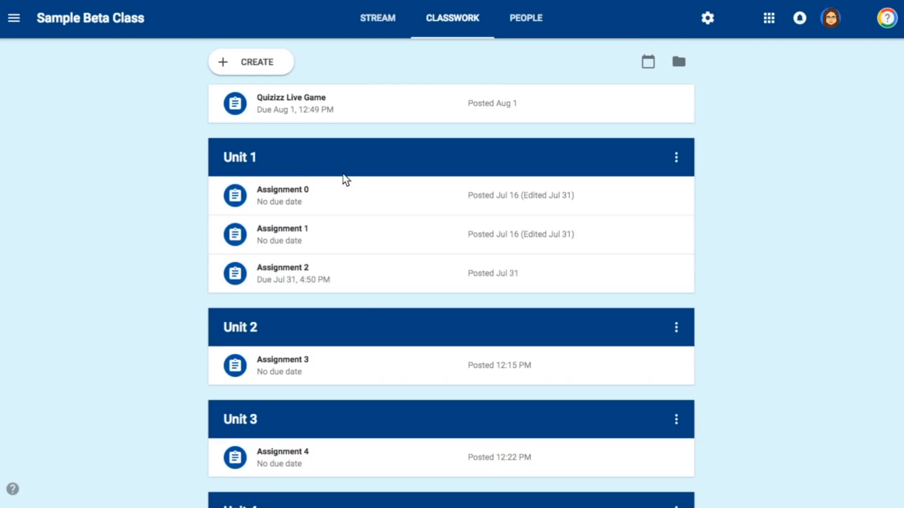
# - Add a 'Resources' topic, which appears below Unit 4, via the Create menu
pyautogui.click(250, 61)
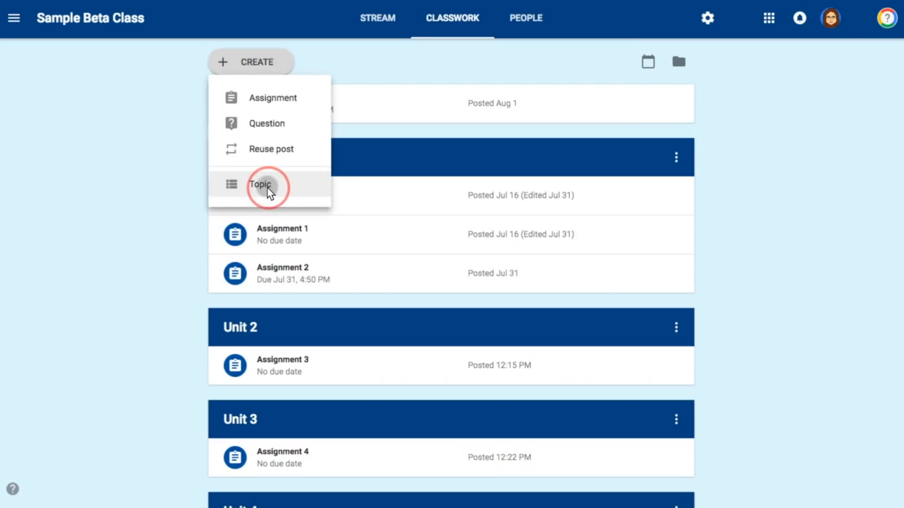
pyautogui.click(260, 184)
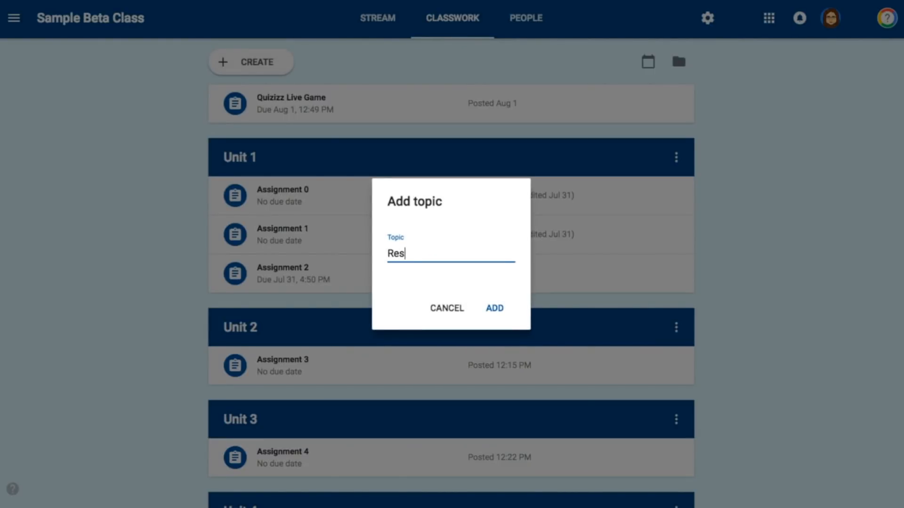
pyautogui.write('ources')
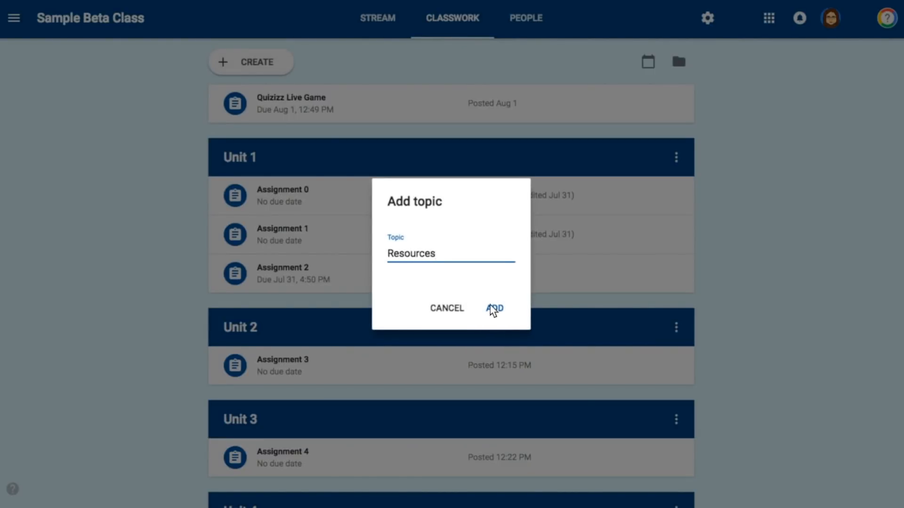
pyautogui.click(494, 308)
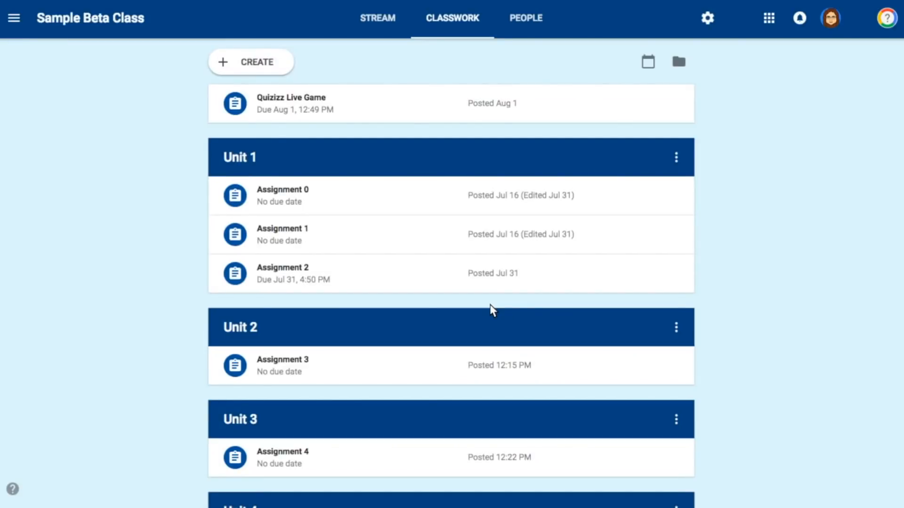
pyautogui.scroll(-3)
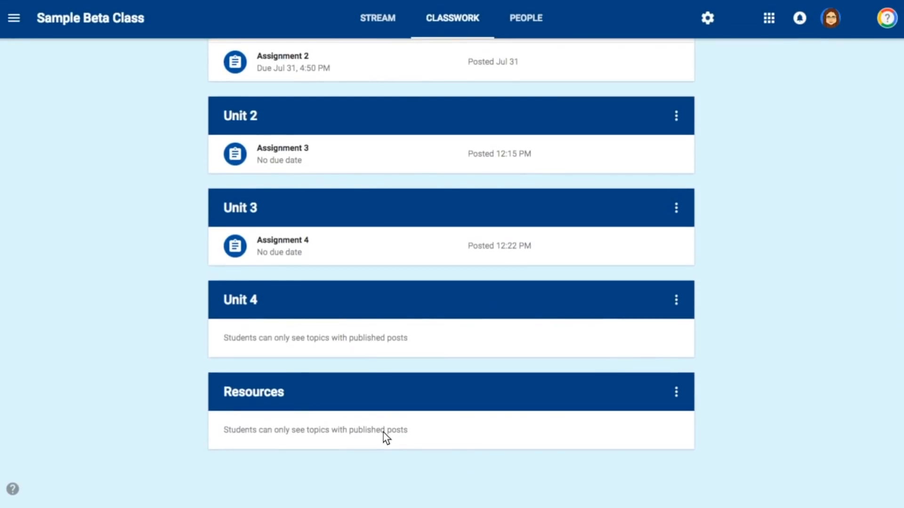
pyautogui.moveTo(381, 362)
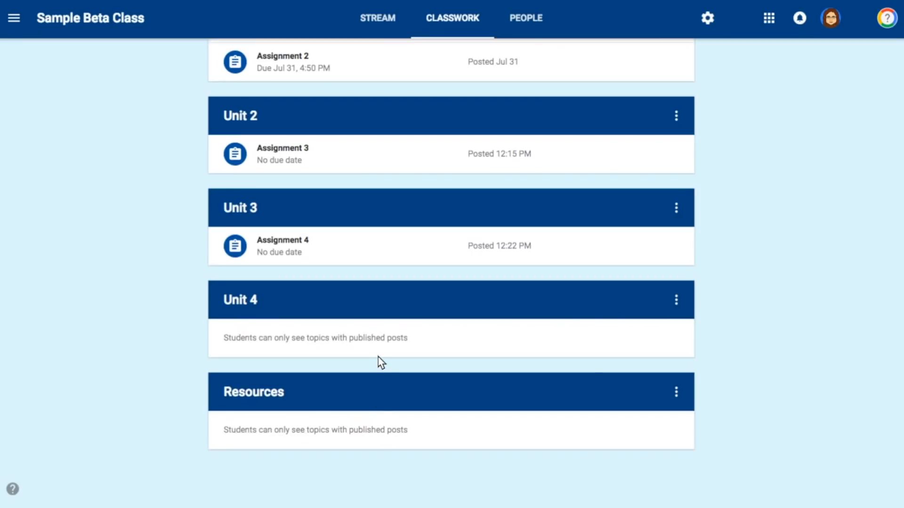
pyautogui.scroll(3)
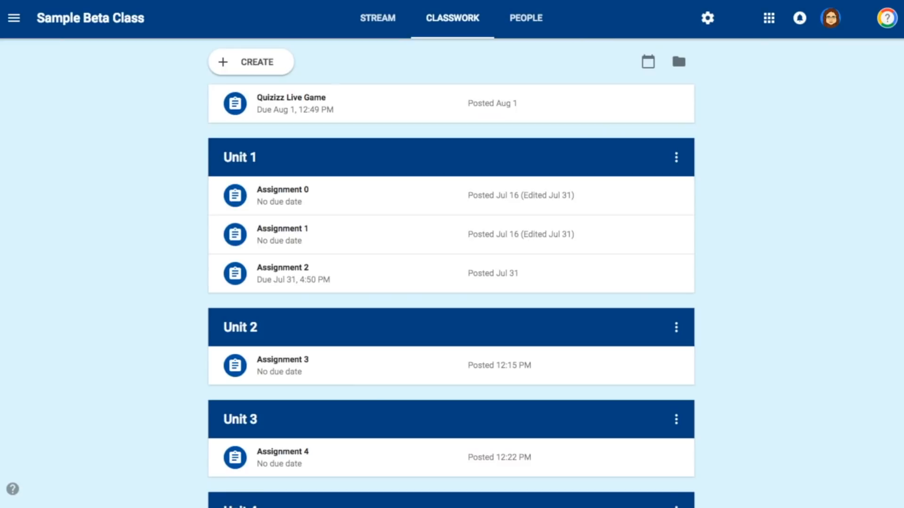
pyautogui.click(707, 18)
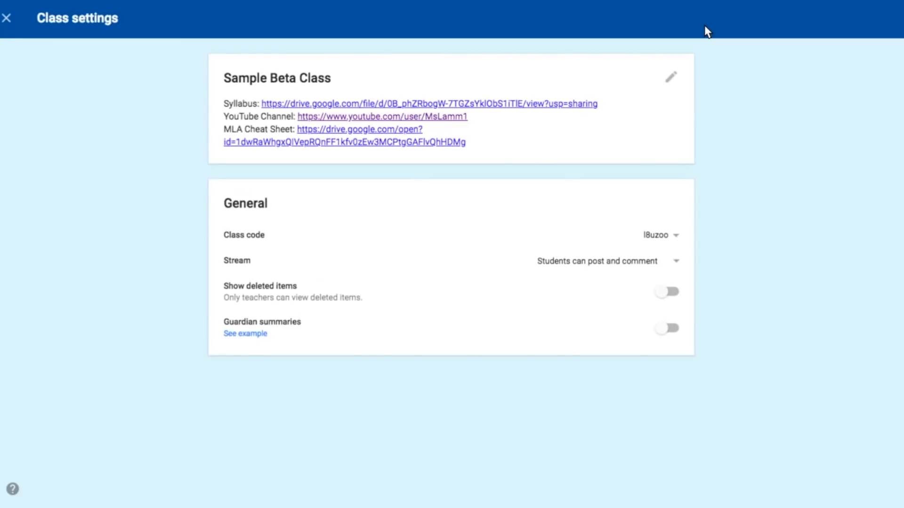
pyautogui.click(670, 77)
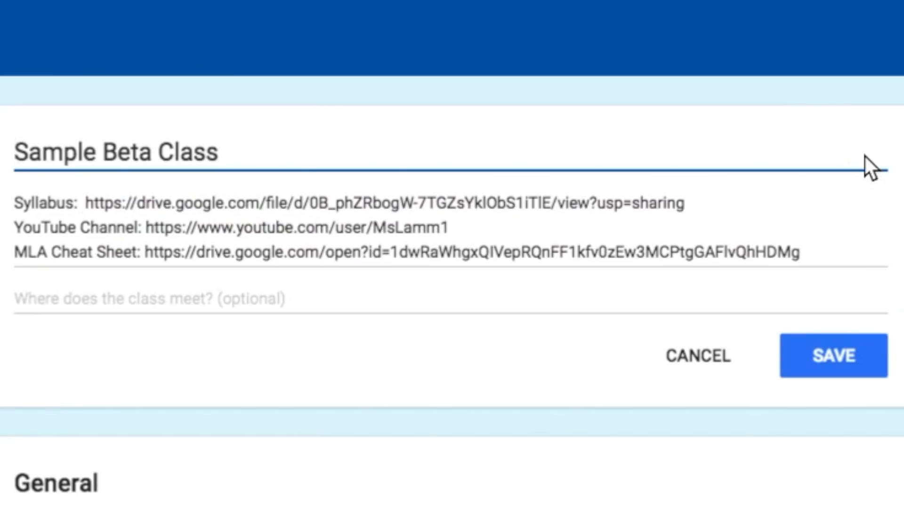
pyautogui.moveTo(591, 241)
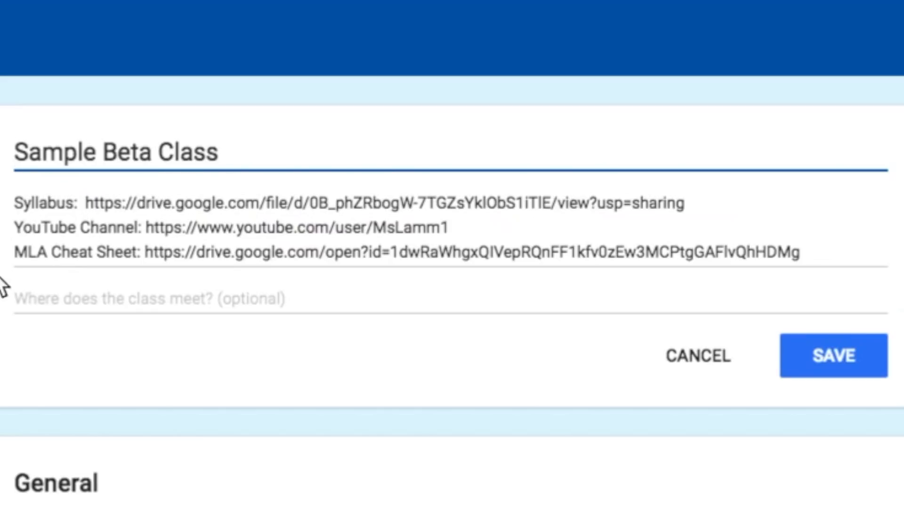
pyautogui.moveTo(274, 282)
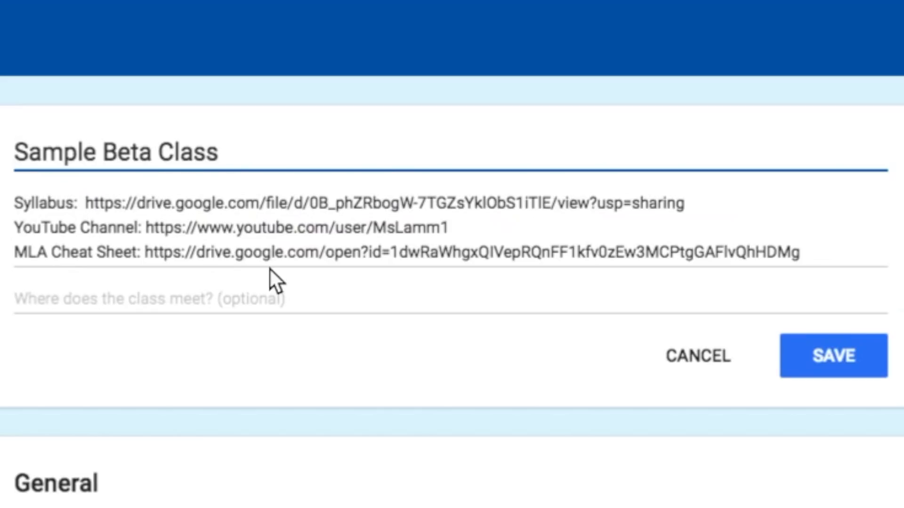
pyautogui.moveTo(832, 356)
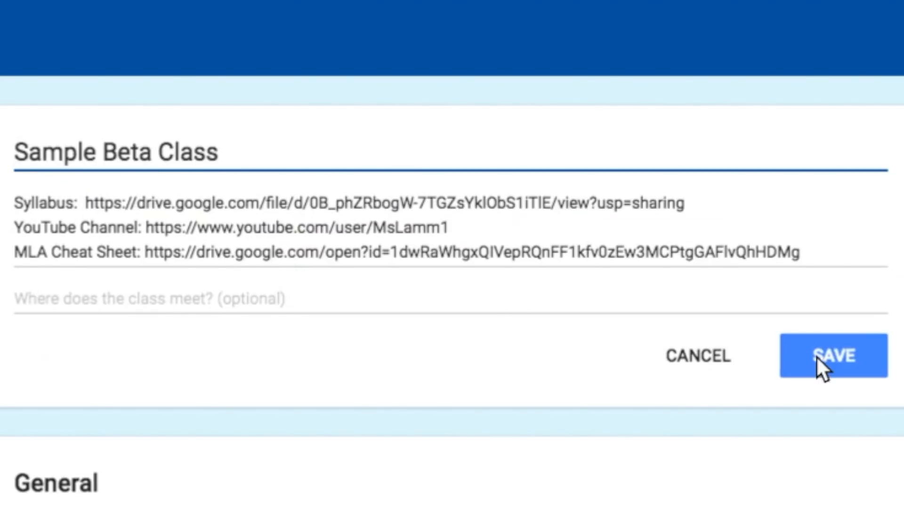
pyautogui.click(832, 355)
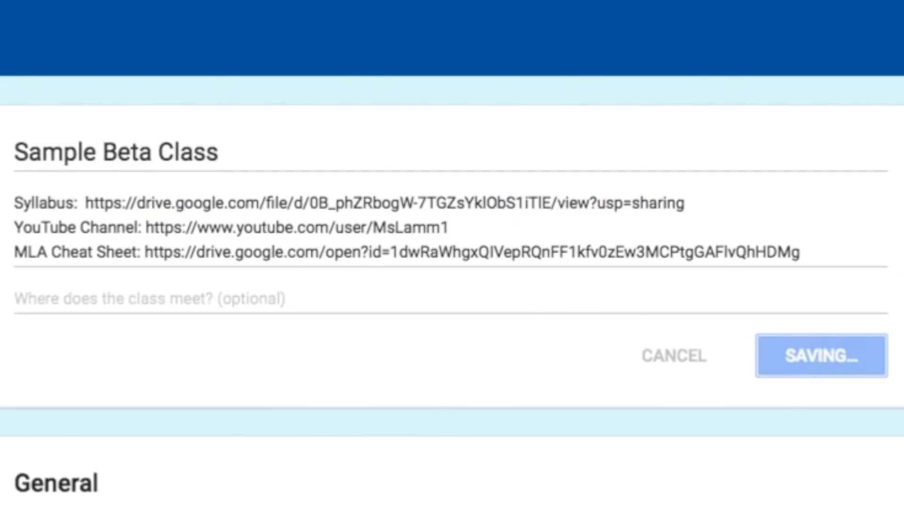
pyautogui.click(820, 356)
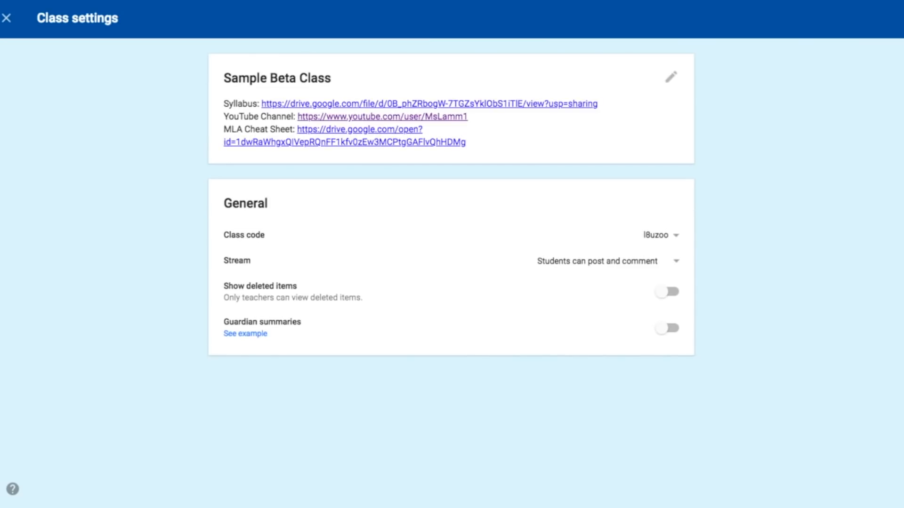
pyautogui.moveTo(23, 12)
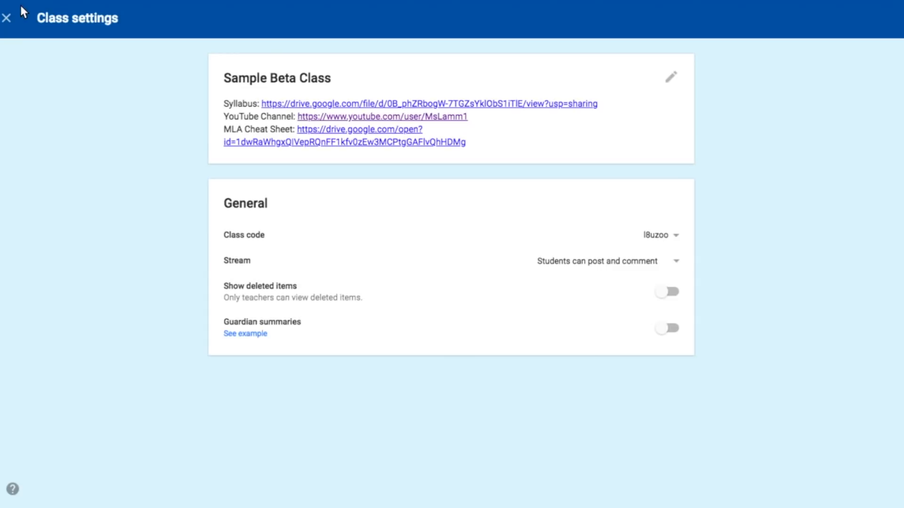
pyautogui.click(7, 18)
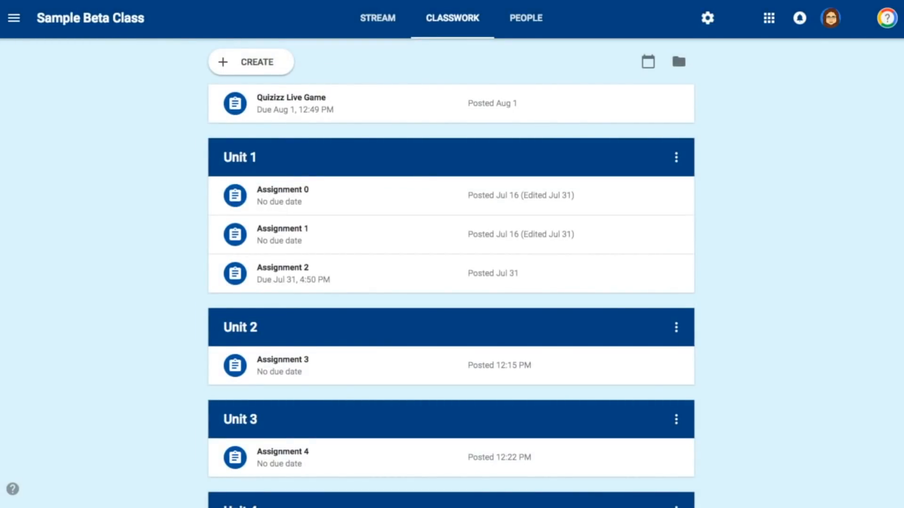
pyautogui.moveTo(324, 195)
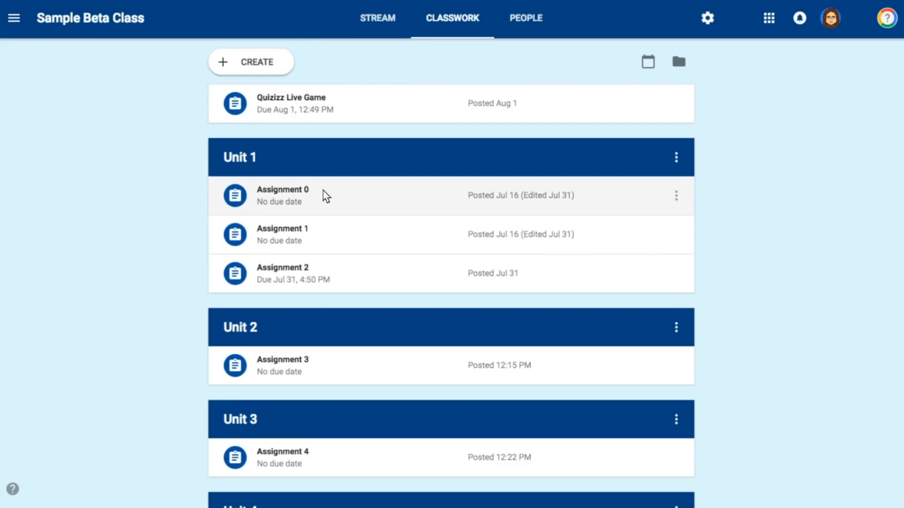
pyautogui.moveTo(325, 195)
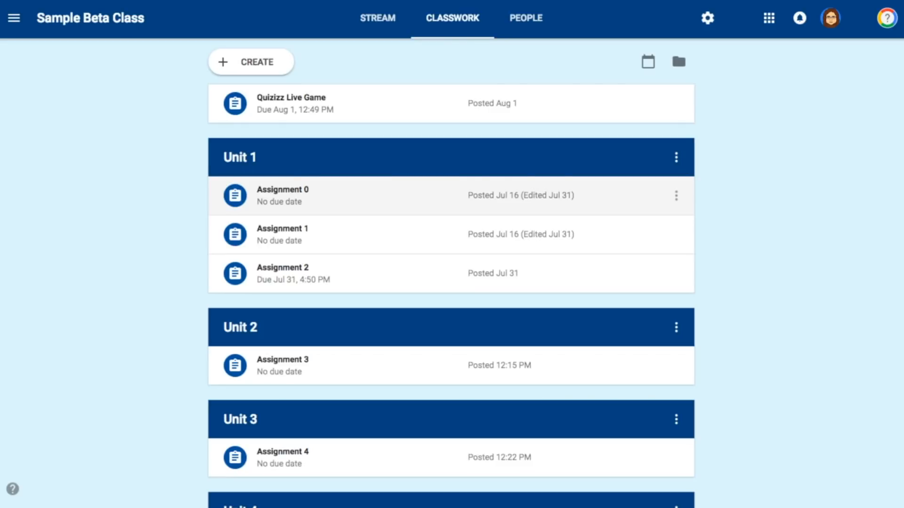
pyautogui.moveTo(257, 170)
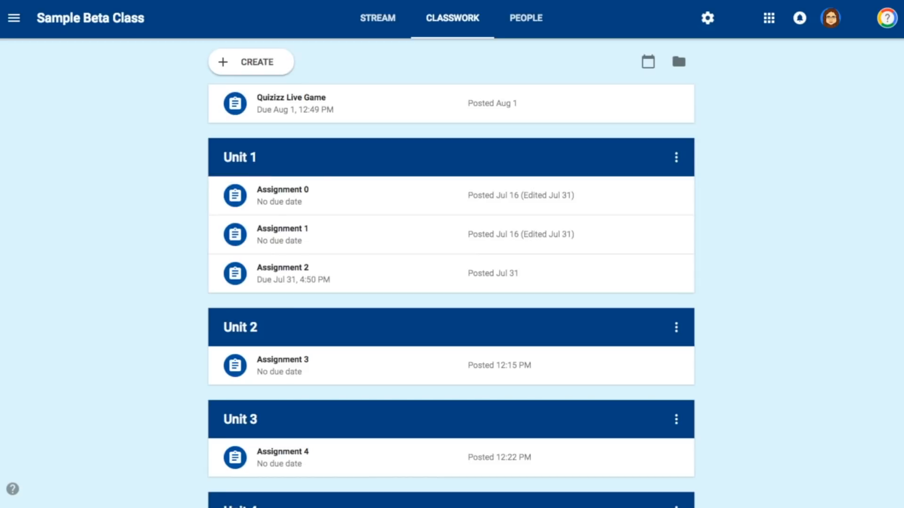
# - Expand Assignment 0 under Unit 1 to show 2 turned in and 0 assigned
pyautogui.click(282, 195)
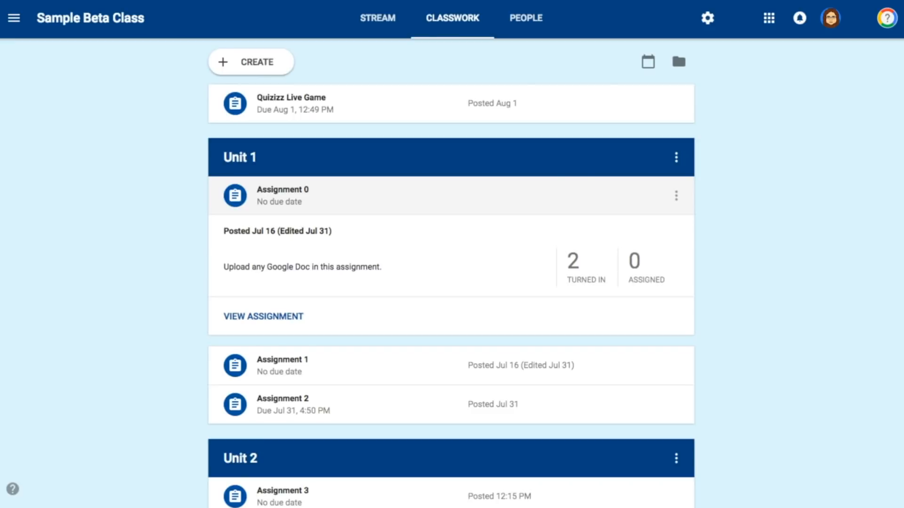
pyautogui.scroll(-3)
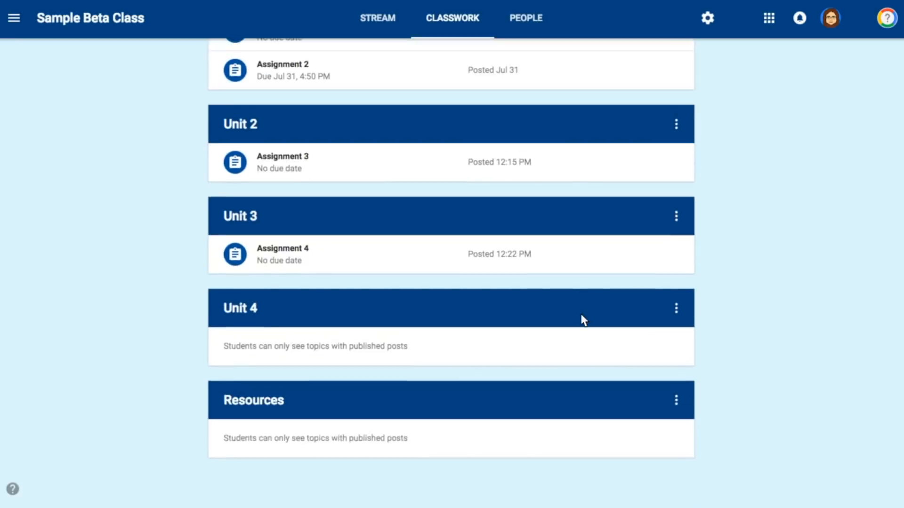
pyautogui.scroll(3)
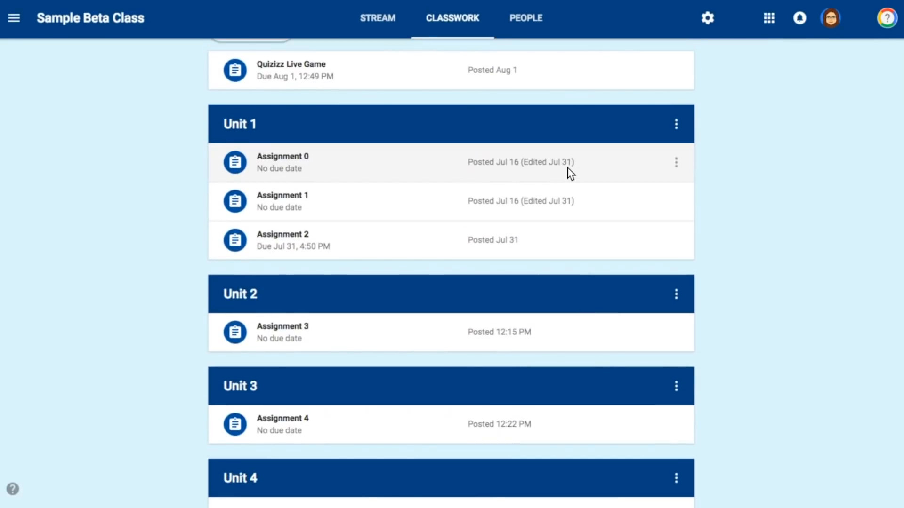
pyautogui.click(282, 162)
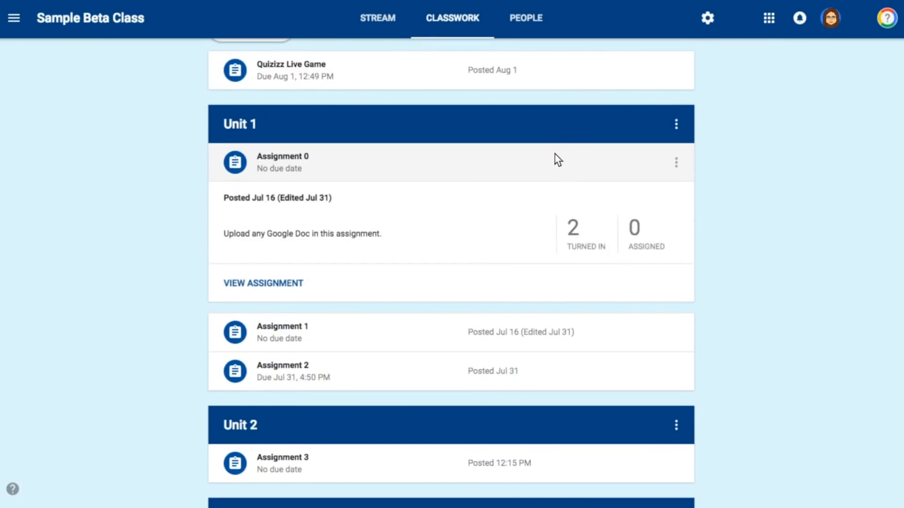
pyautogui.moveTo(647, 290)
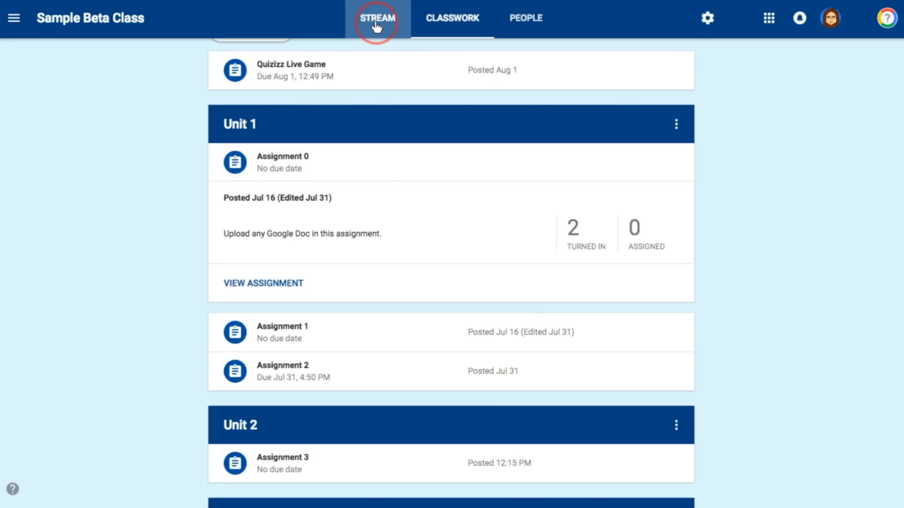
# - Open the Stream listing Assignments 4 to 0 and dismiss the Assignment 4 post's menu
pyautogui.click(377, 18)
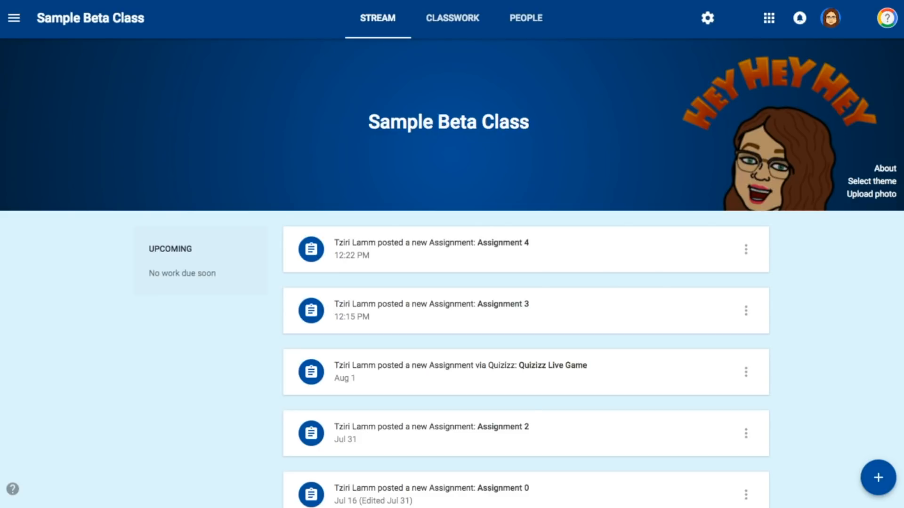
pyautogui.moveTo(513, 59)
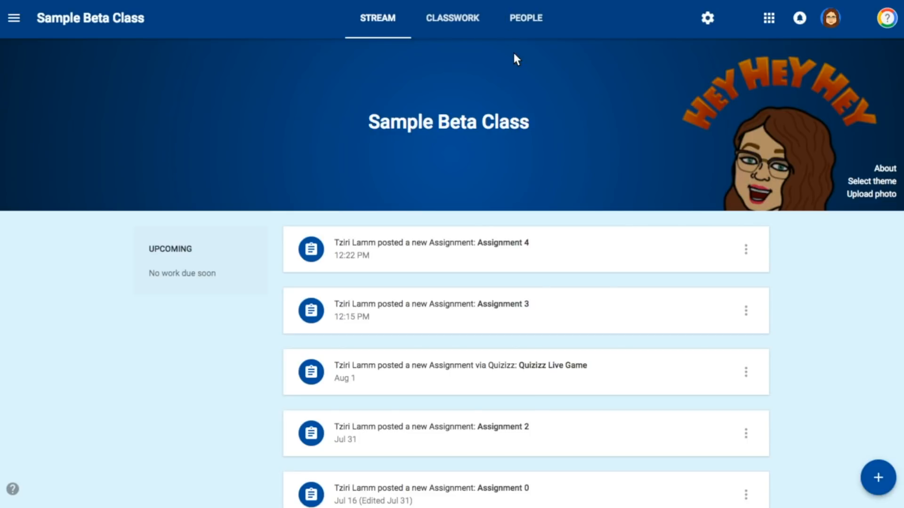
pyautogui.click(745, 249)
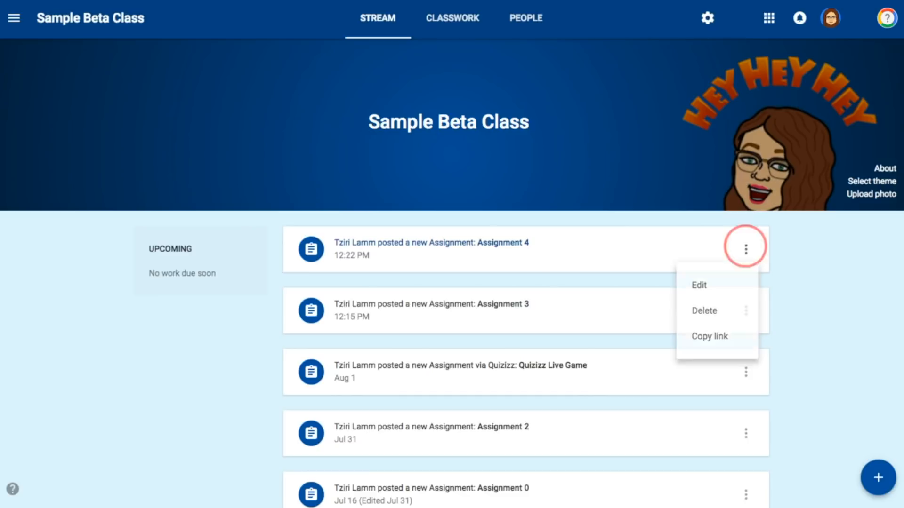
pyautogui.click(878, 478)
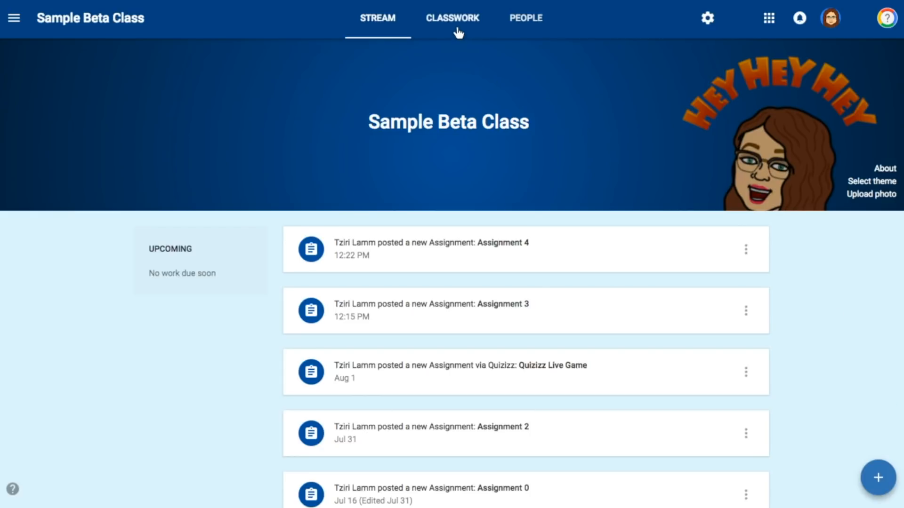
# - Return to Classwork, view Assignment 0 in full, then collapse its details
pyautogui.click(451, 18)
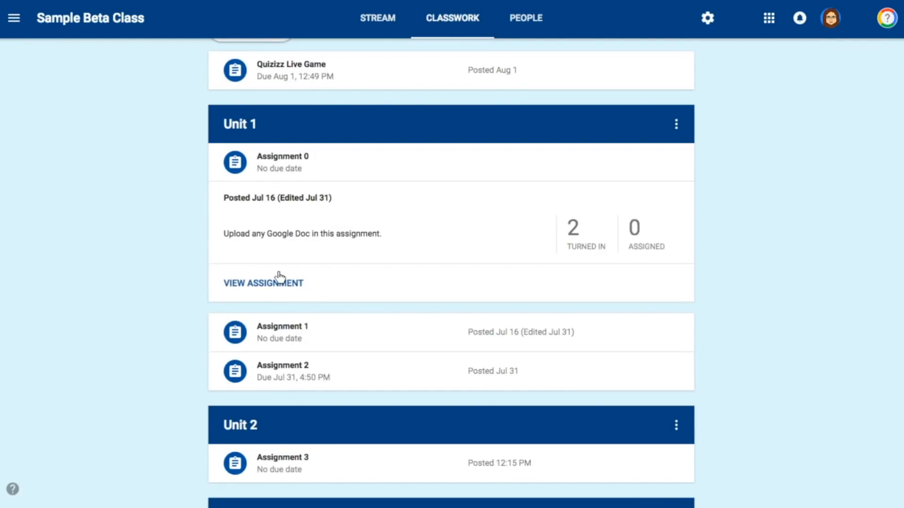
pyautogui.click(263, 283)
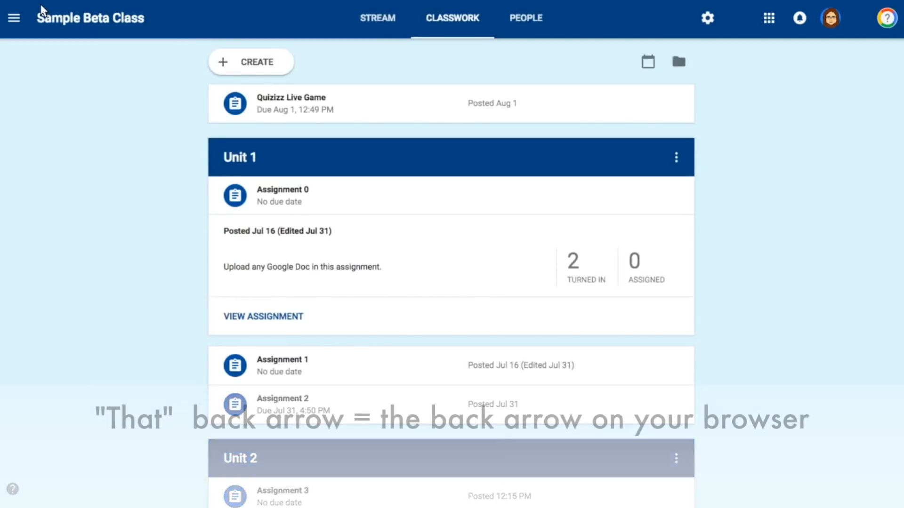
pyautogui.click(282, 195)
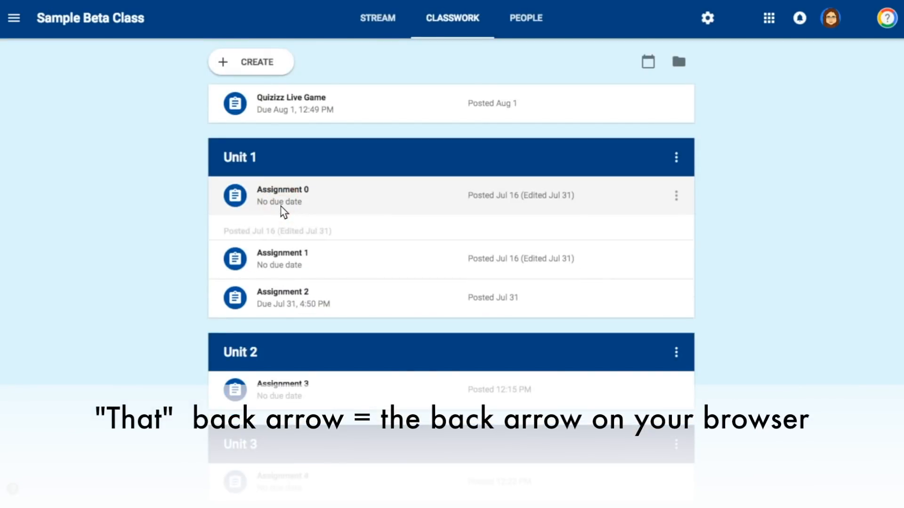